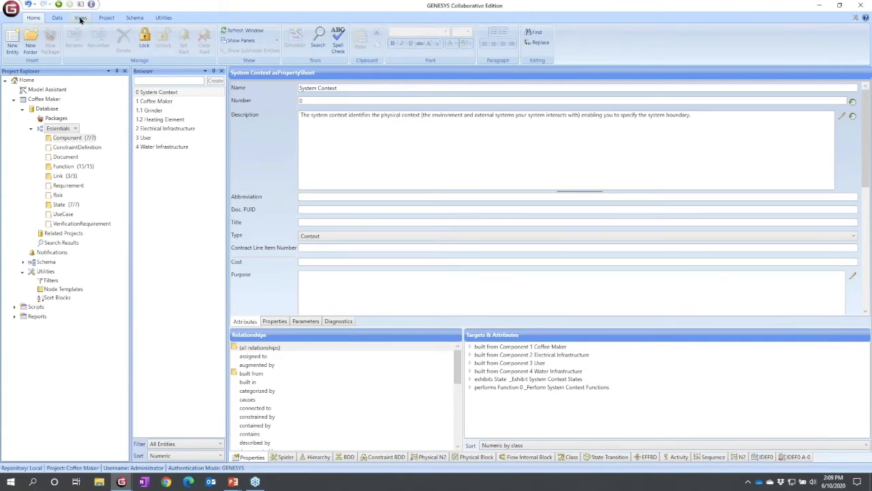
- Open the Perform System Context Functions activity diagram from the Views tab
left_click(81, 17)
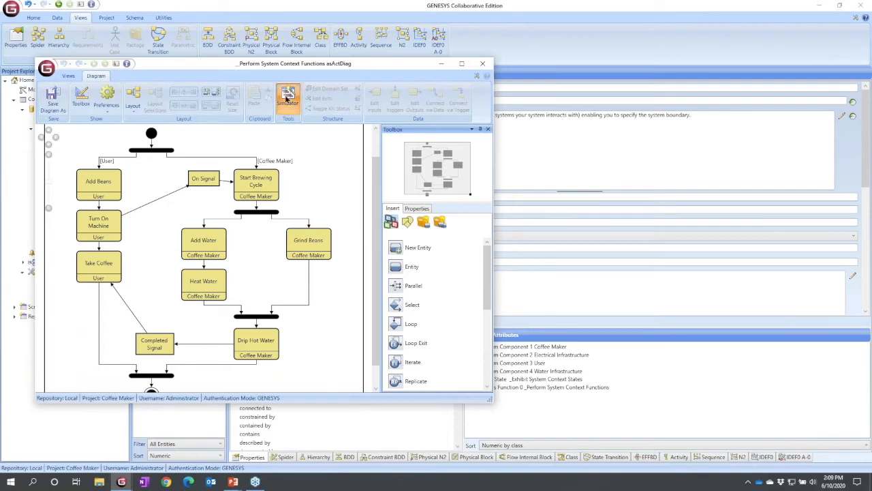
- Launch the simulator, snapping it to the right half and the diagram to the left
left_click(288, 98)
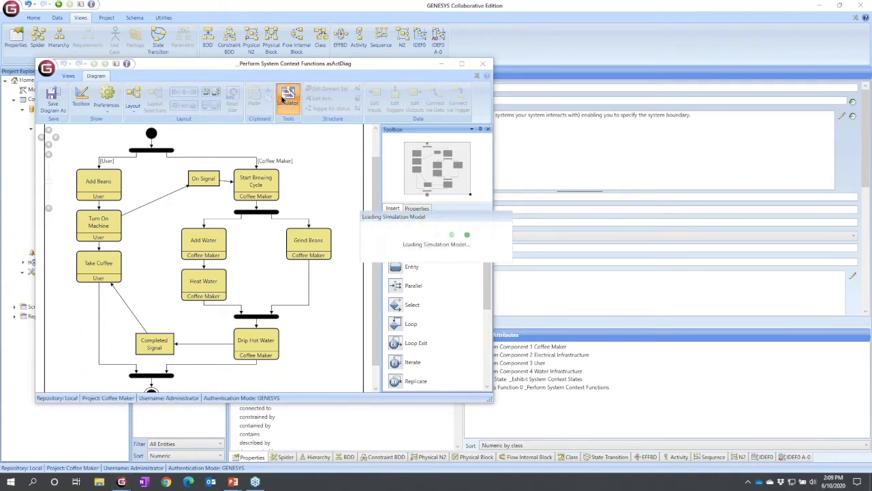
left_click(287, 97)
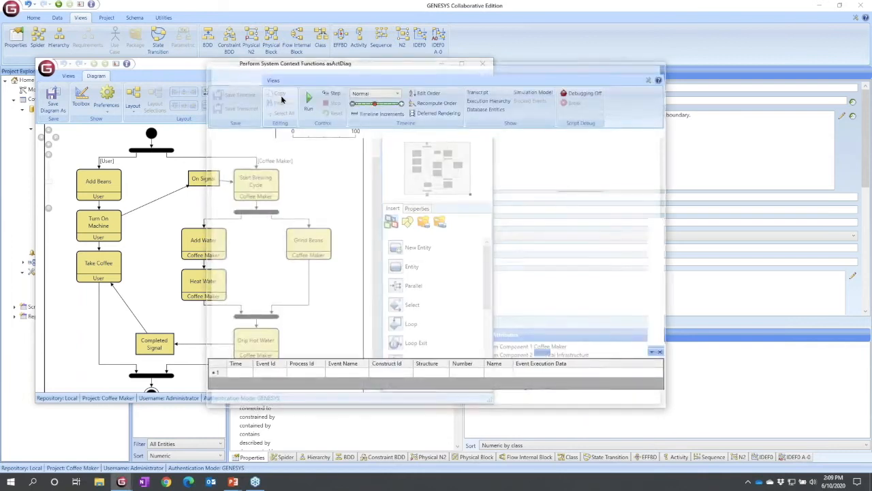
left_click(308, 100)
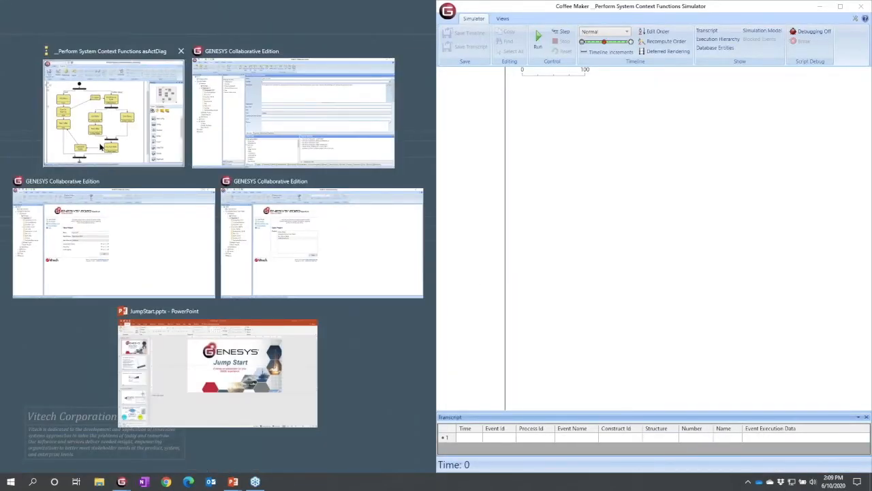
left_click(114, 113)
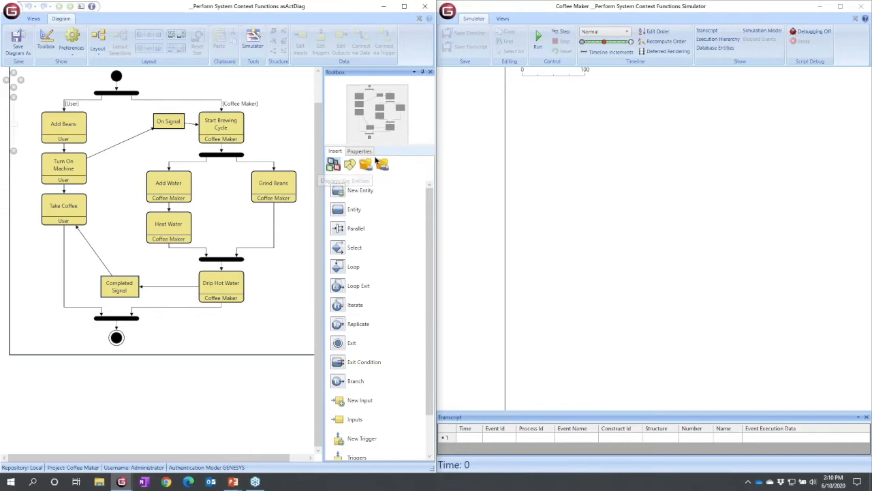
mouse_move(366, 163)
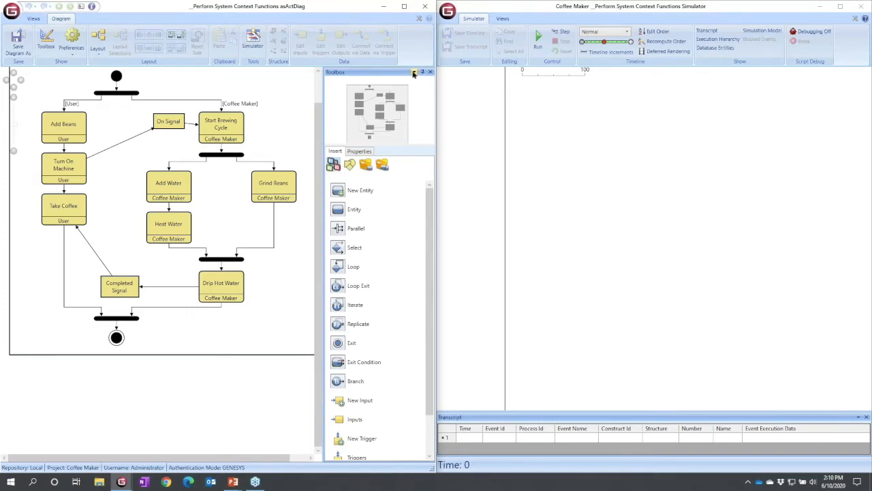
- Float the Toolbox palette and dock it on the diagram window's left edge
left_click(413, 71)
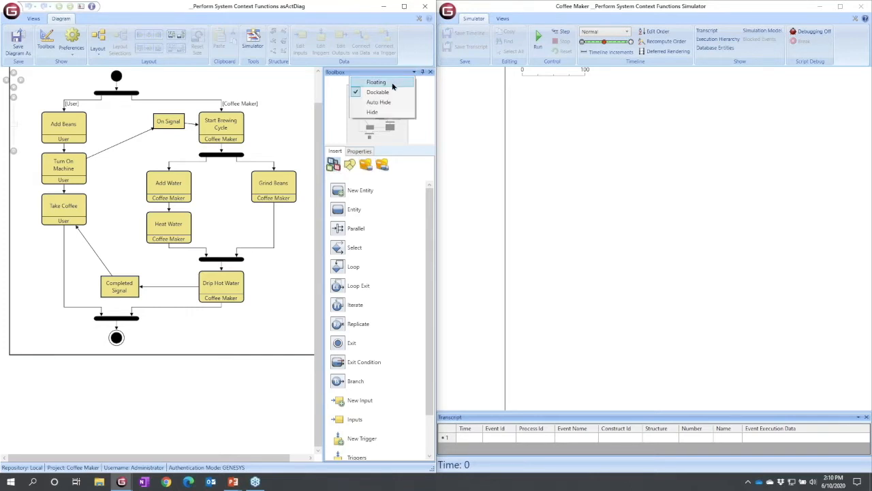
left_click(372, 112)
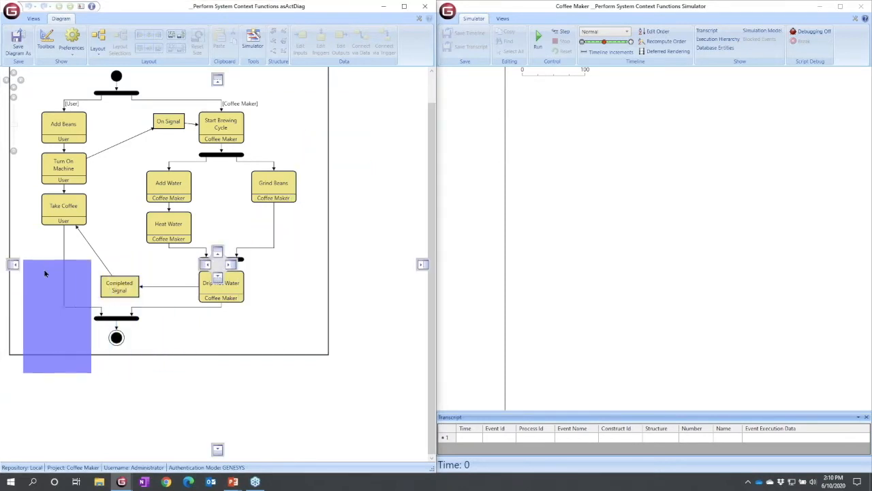
left_click(46, 40)
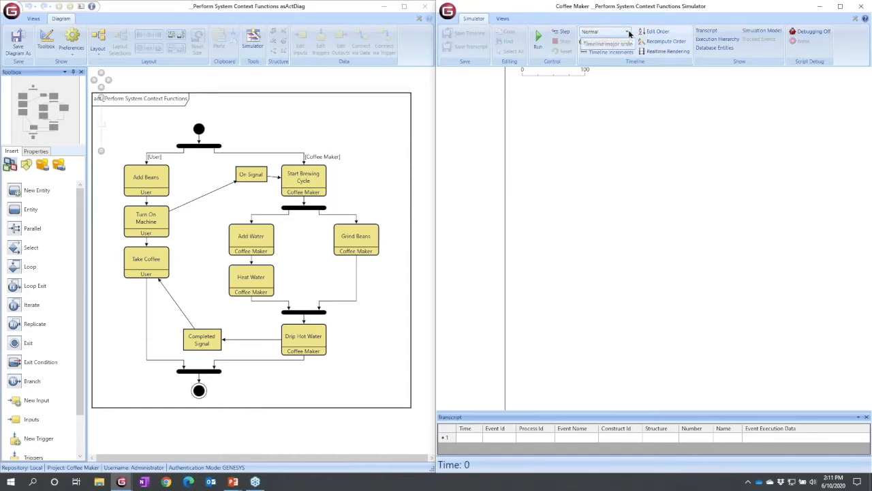
- Run the simulation on a Large timeline scale and dismiss the completion message
left_click(604, 31)
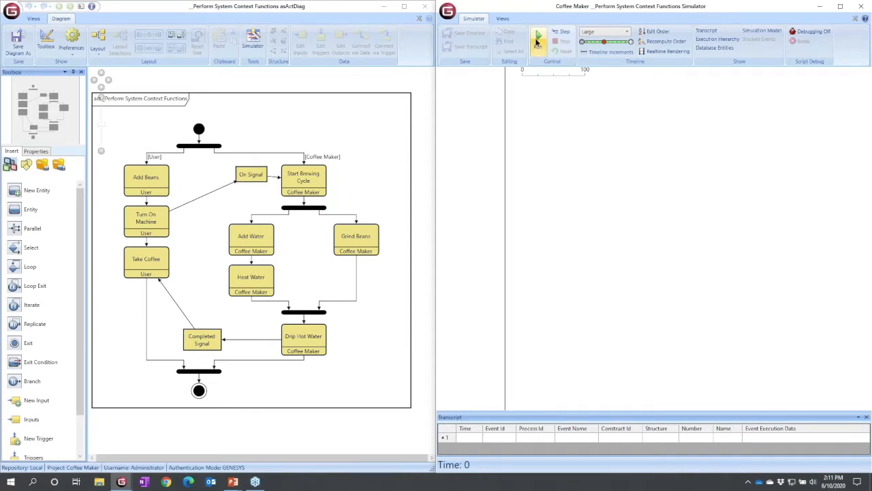
left_click(537, 37)
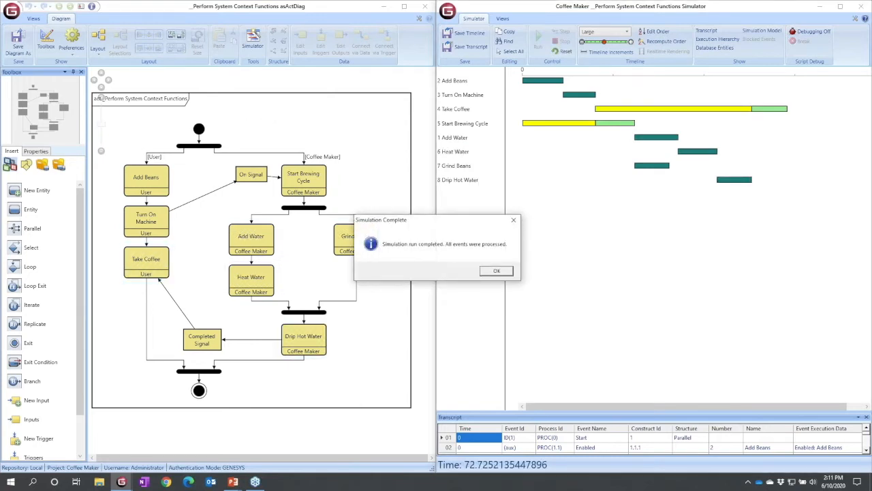
left_click(496, 270)
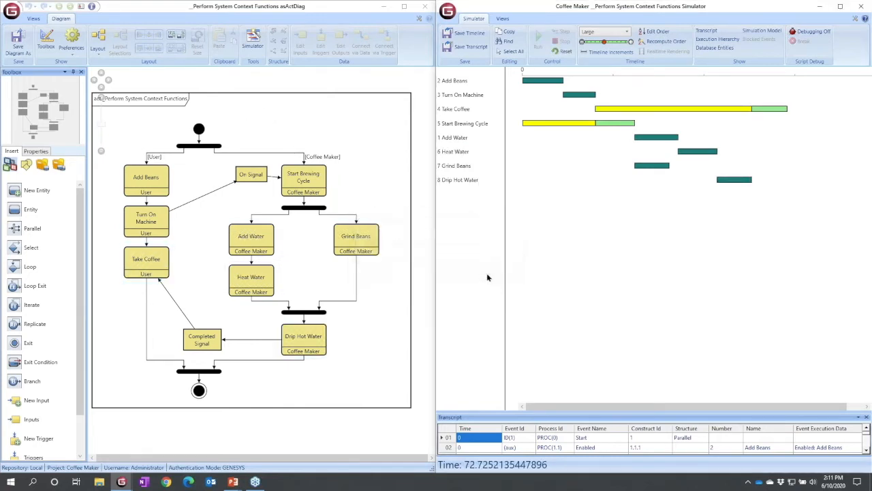
mouse_move(391, 245)
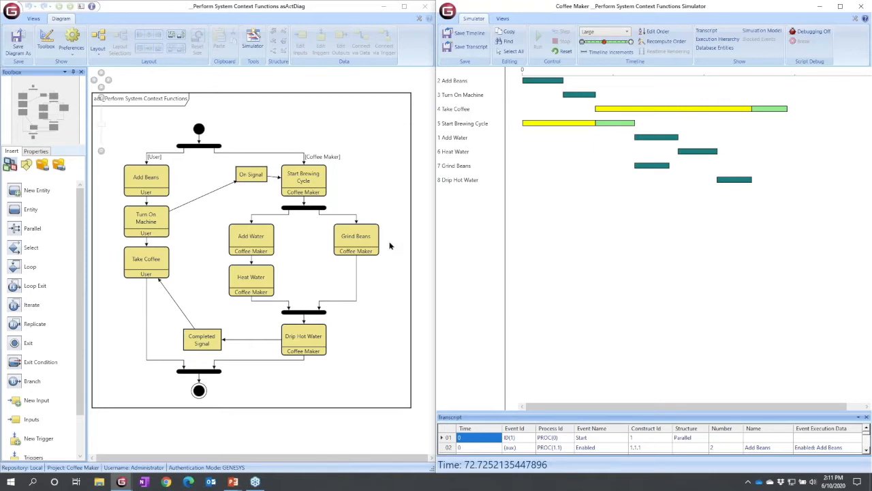
mouse_move(566, 364)
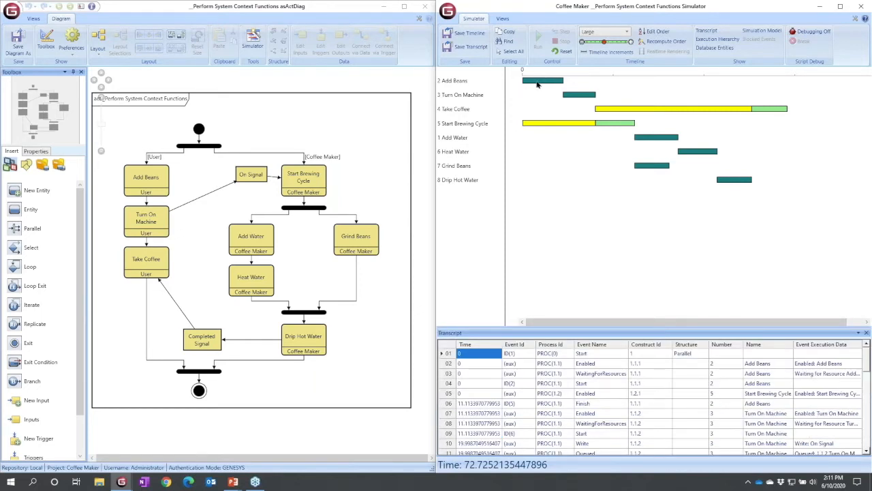
mouse_move(542, 82)
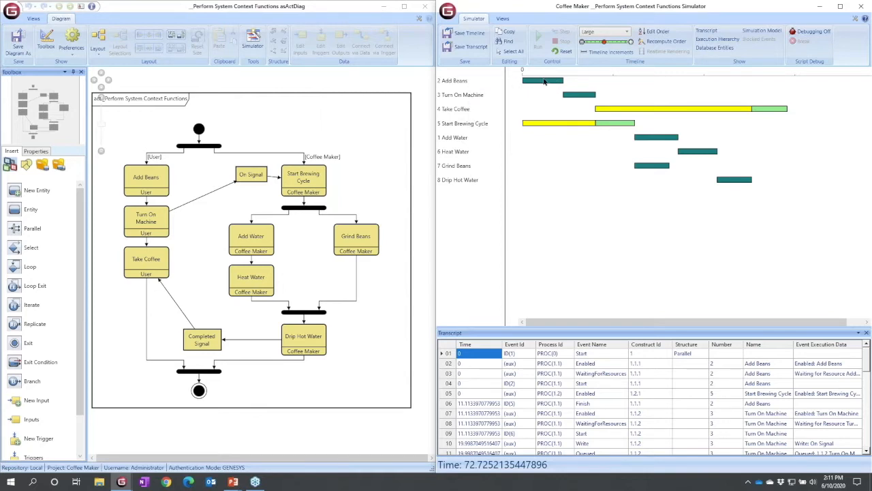
mouse_move(570, 126)
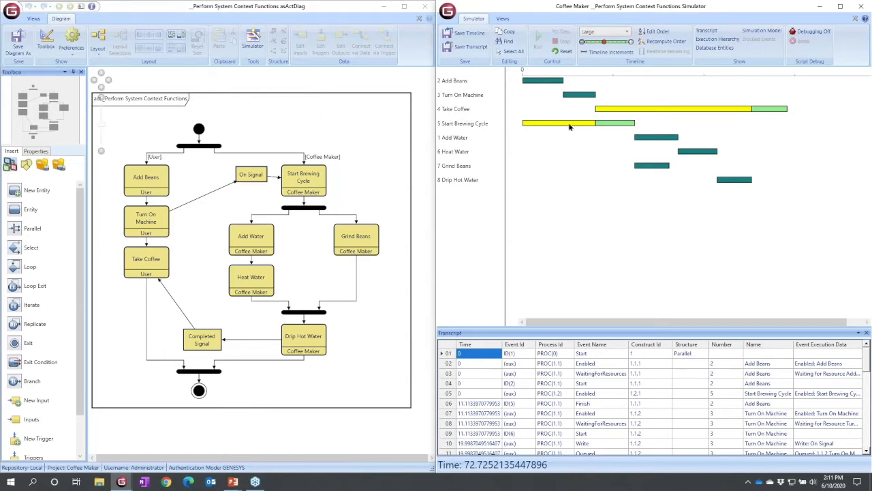
mouse_move(546, 128)
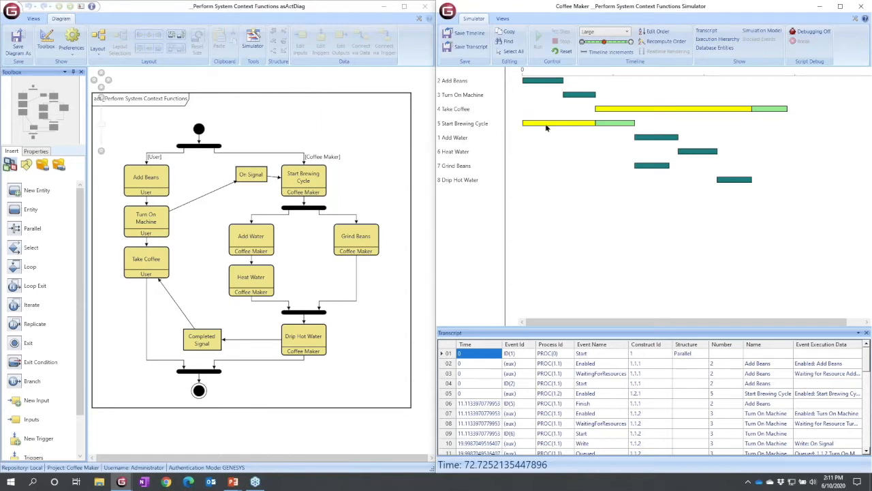
mouse_move(571, 125)
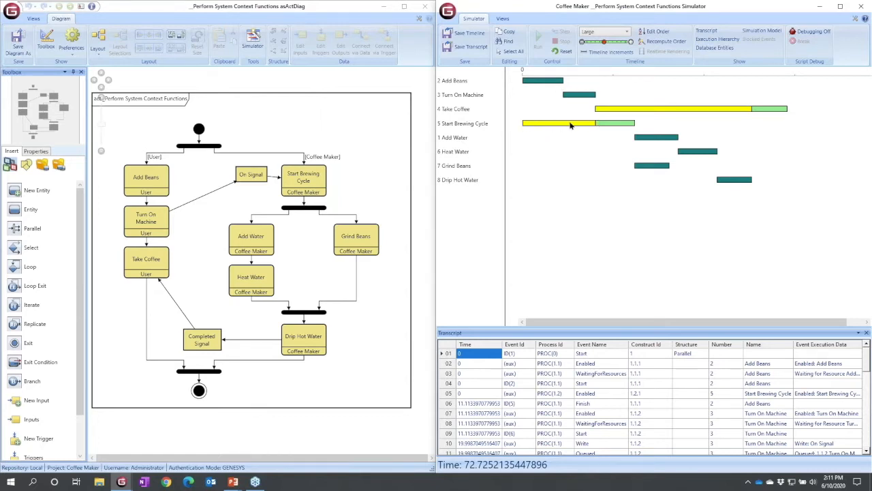
mouse_move(604, 126)
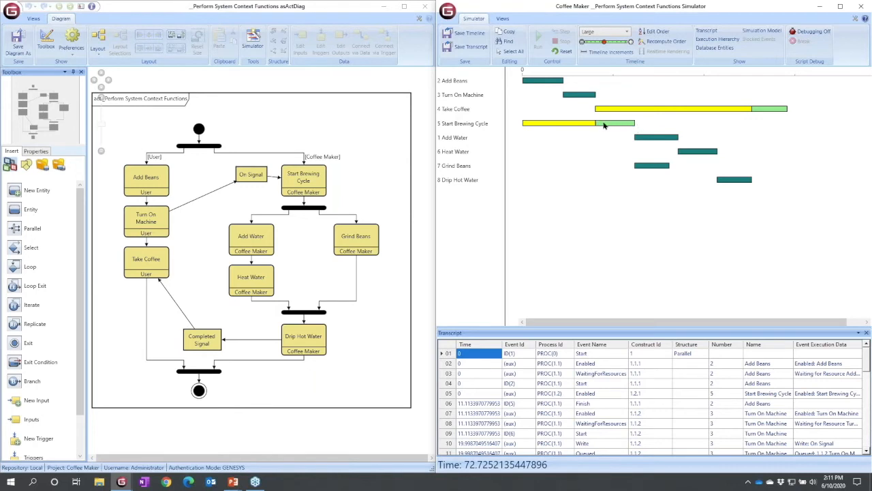
mouse_move(594, 121)
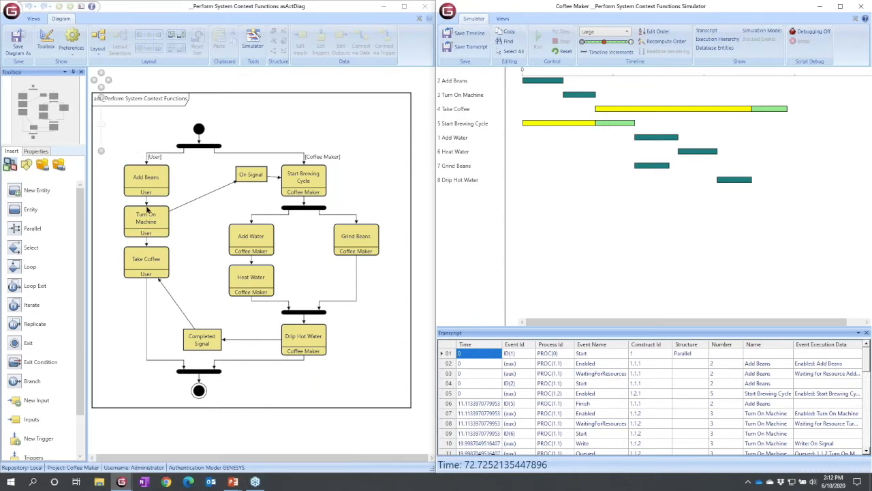
mouse_move(139, 179)
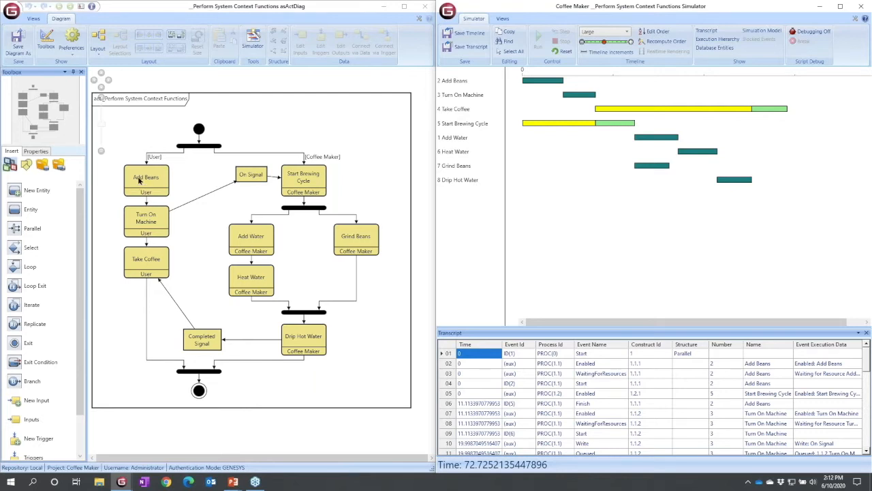
mouse_move(455, 186)
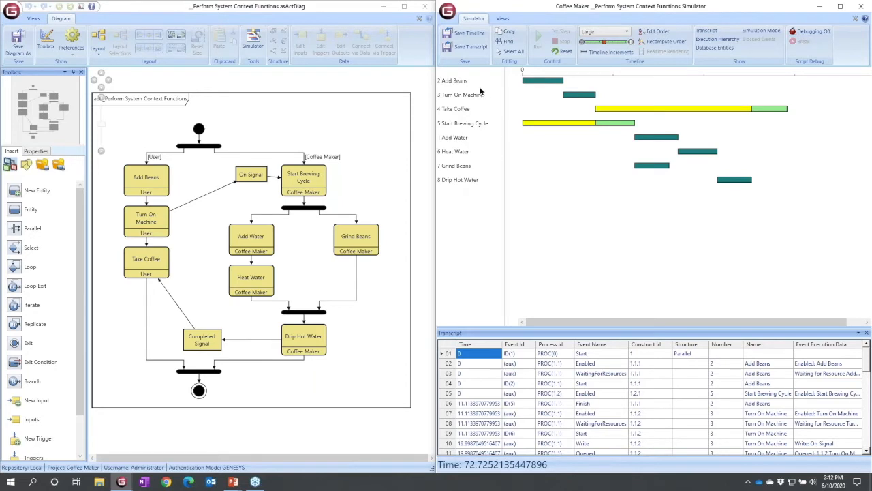
mouse_move(454, 81)
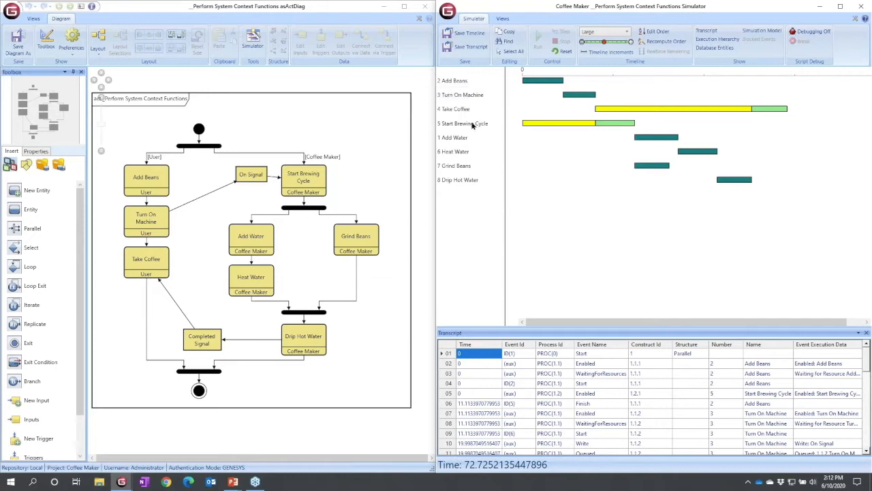
mouse_move(472, 124)
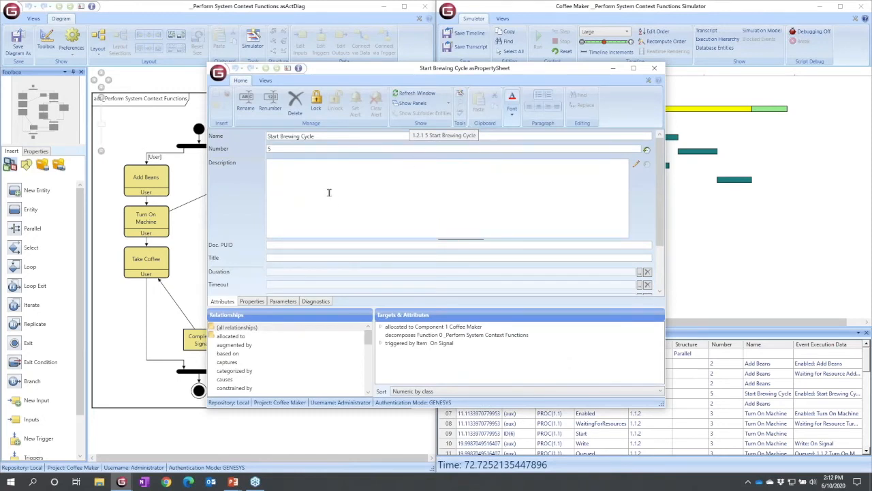
- Open the Number Spec editor for Start Brewing Cycle's Duration
scroll("down", 3)
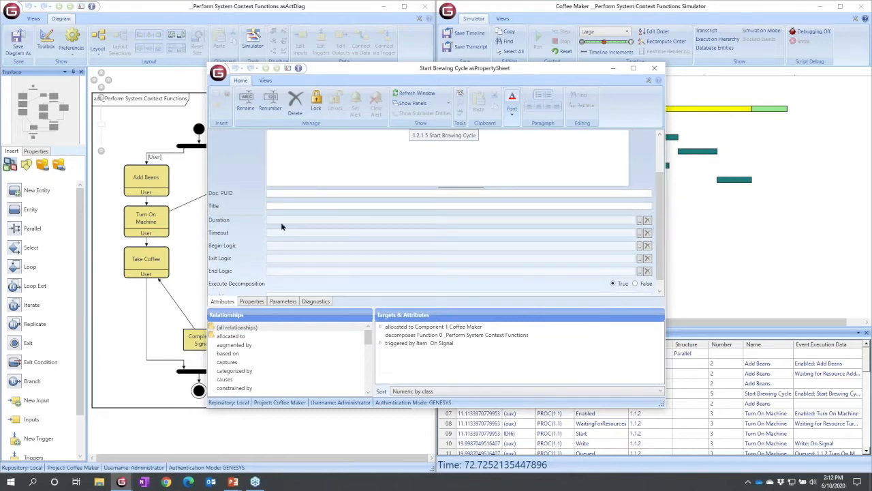
mouse_move(556, 223)
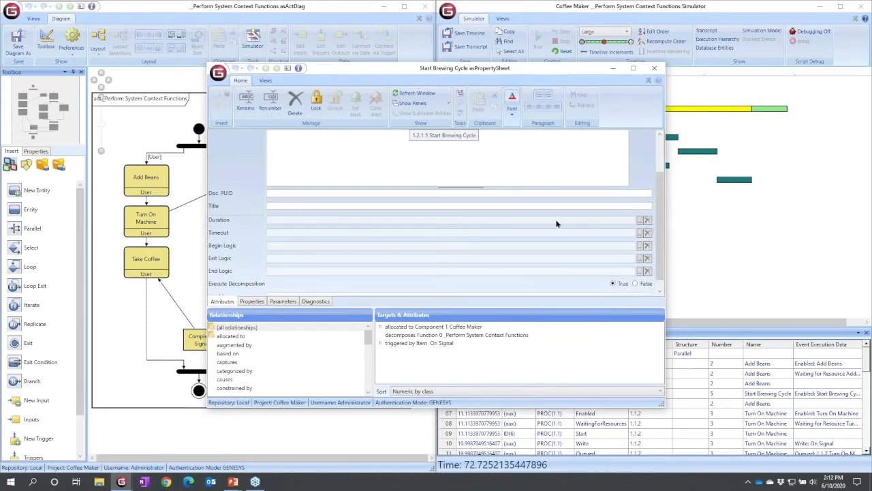
mouse_move(348, 220)
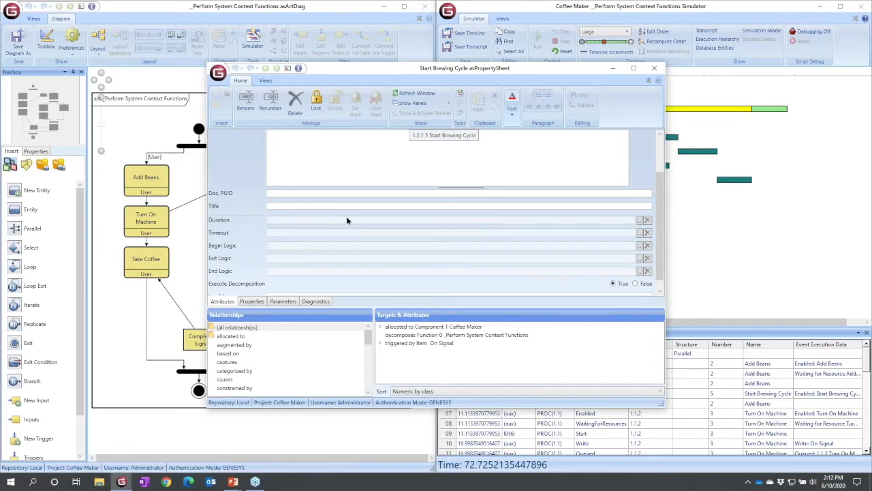
mouse_move(449, 225)
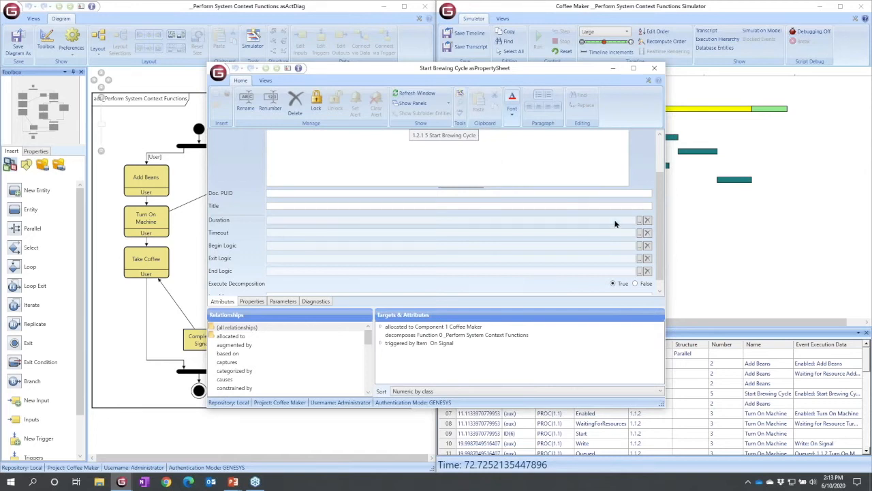
mouse_move(639, 224)
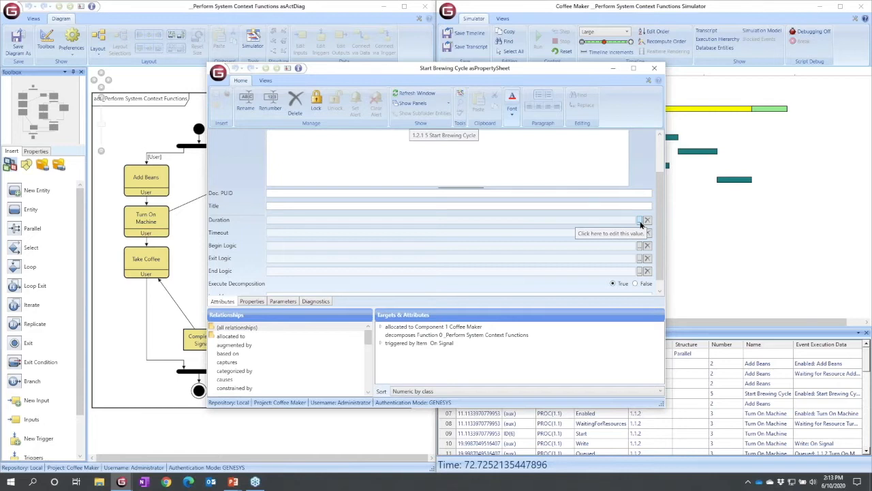
left_click(640, 219)
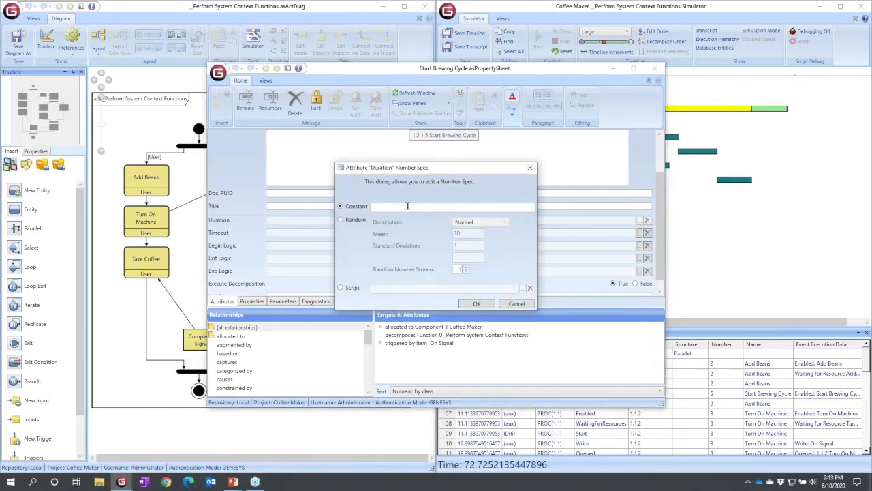
- Set Start Brewing Cycle's Duration to a Constant of 0.1
left_click(340, 219)
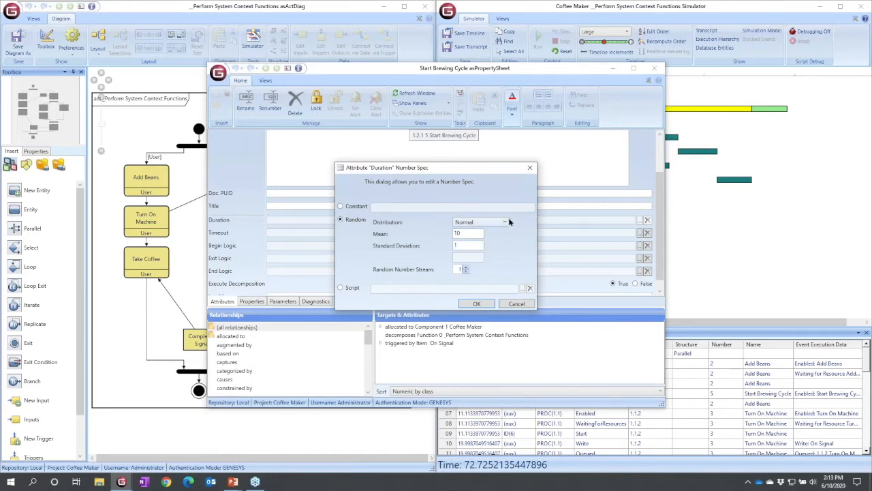
mouse_move(448, 269)
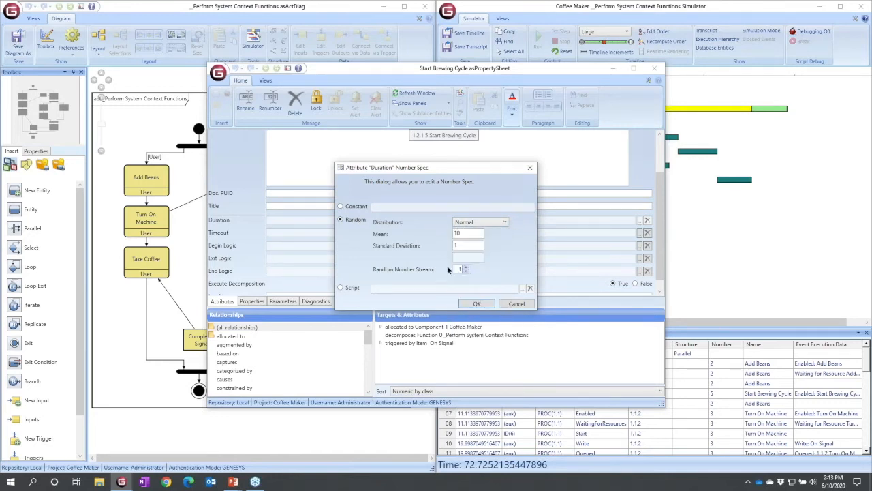
mouse_move(361, 297)
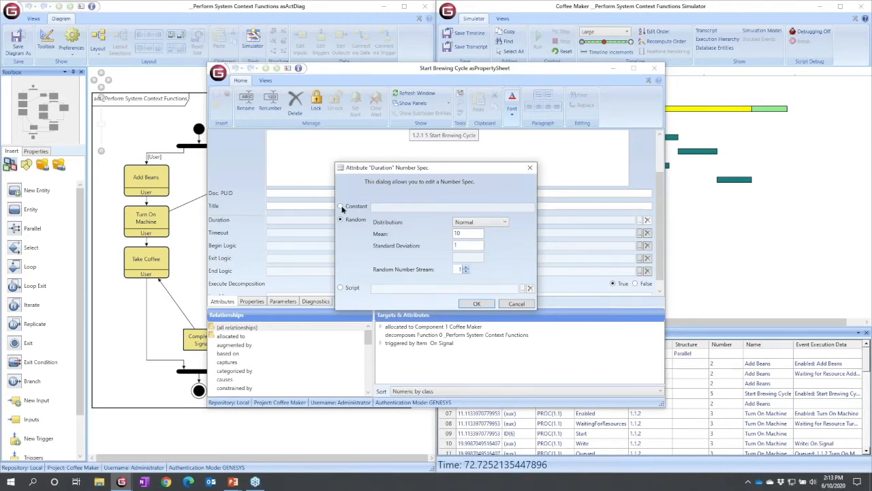
left_click(341, 205)
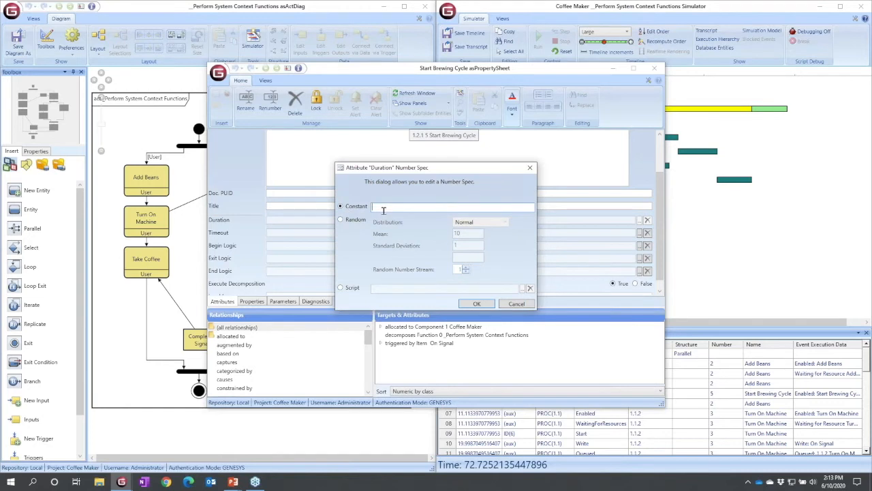
type("0.1")
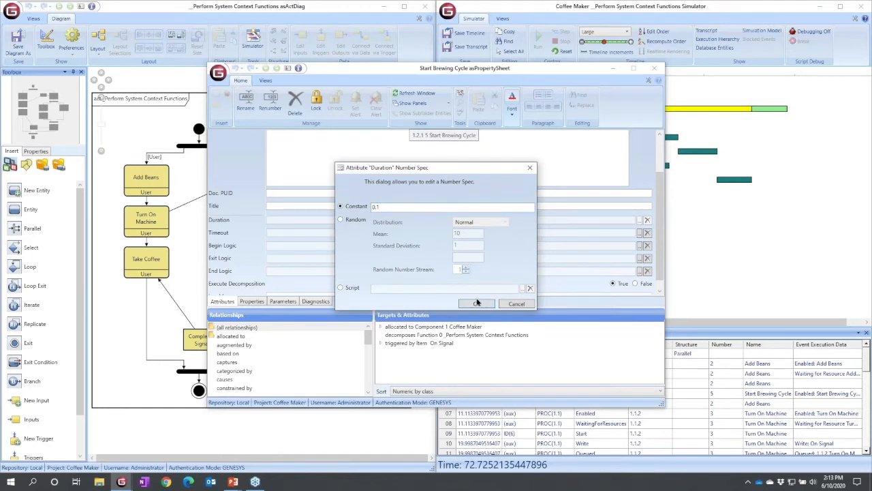
left_click(476, 303)
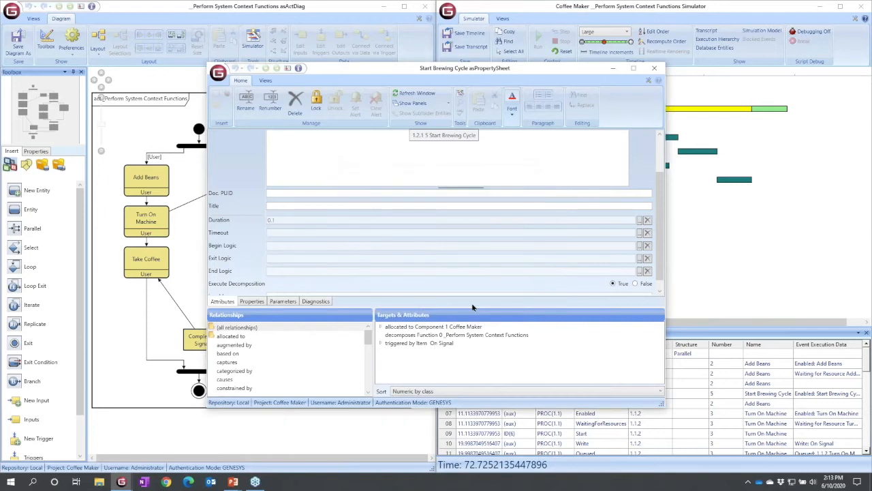
- Close the property sheet and re-run the simulation to completion at time 63.80
left_click(654, 67)
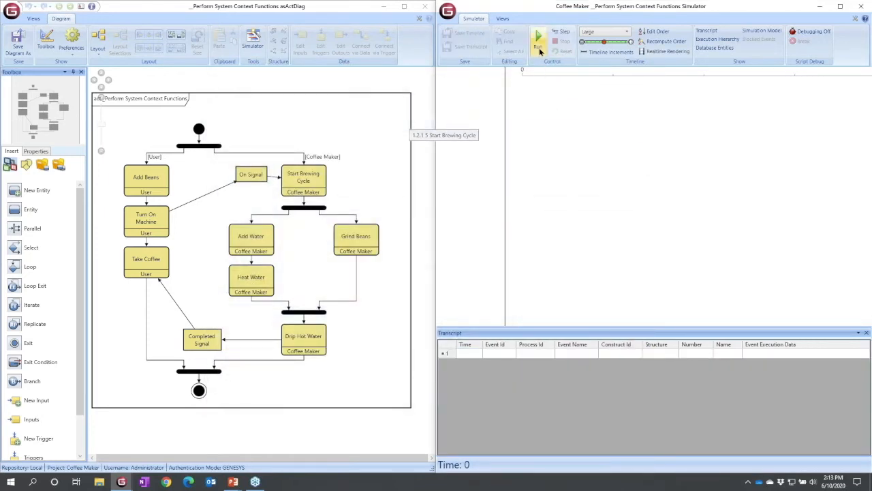
left_click(538, 37)
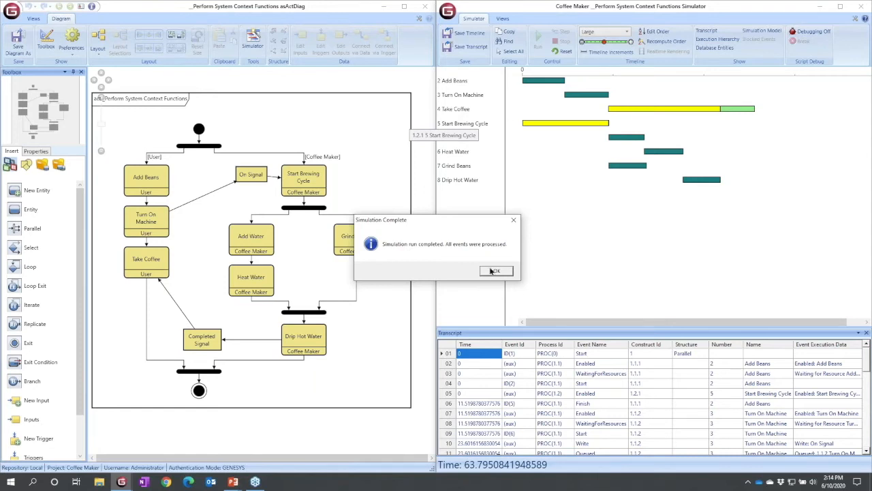
left_click(494, 271)
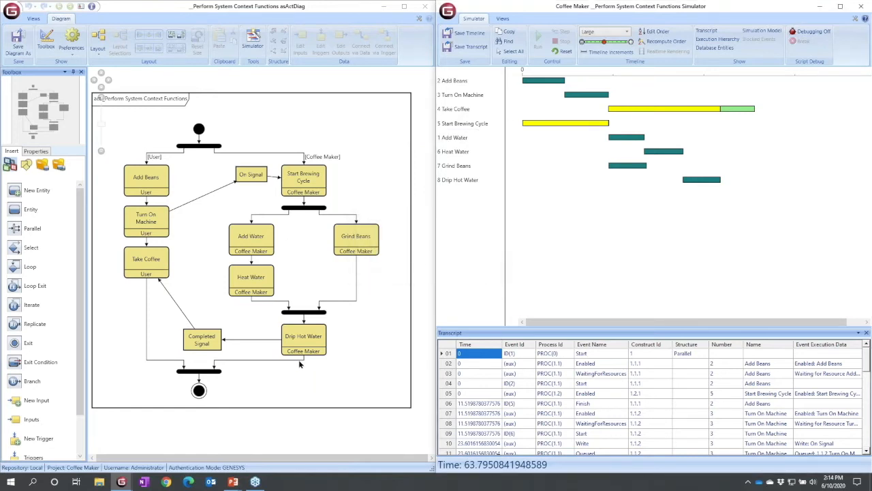
mouse_move(329, 385)
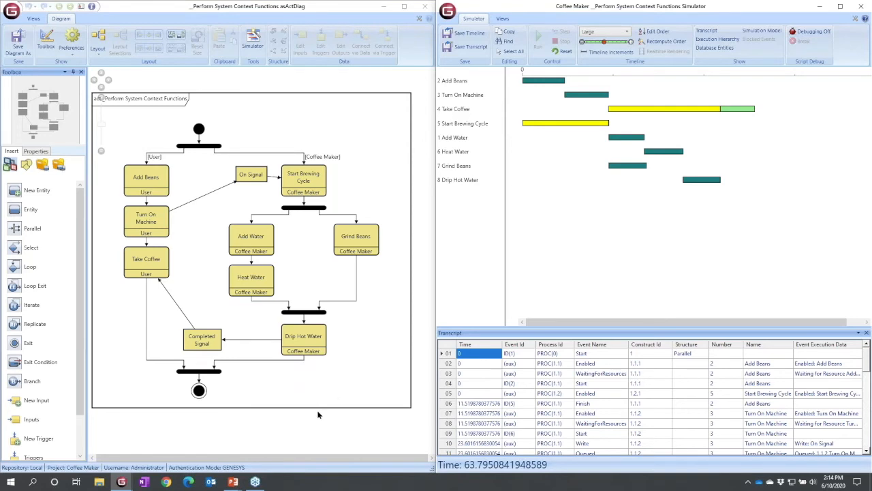
- Connect Drip Hot Water to Turn On Machine via a new trigger item 'Bad Trigger'
left_click(303, 336)
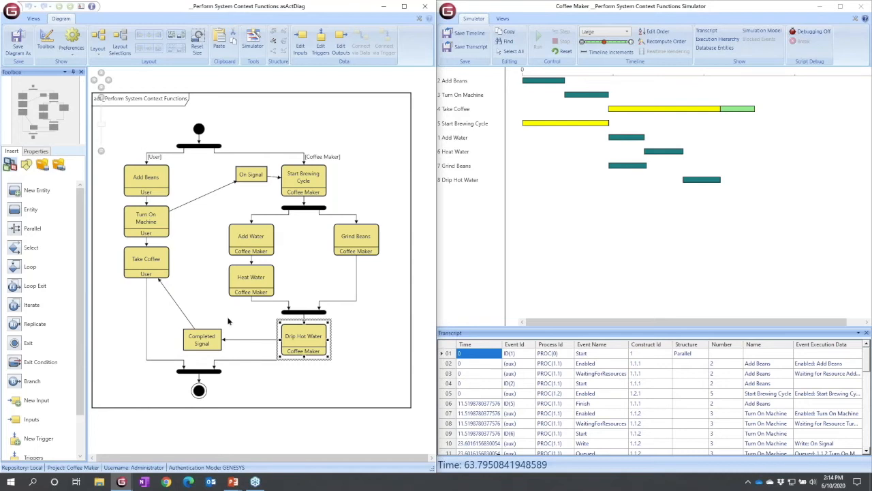
left_click(146, 218)
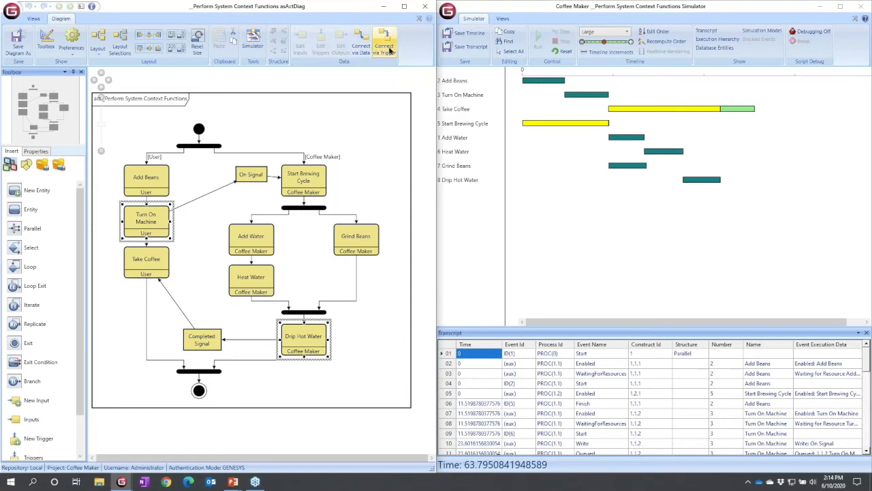
left_click(361, 41)
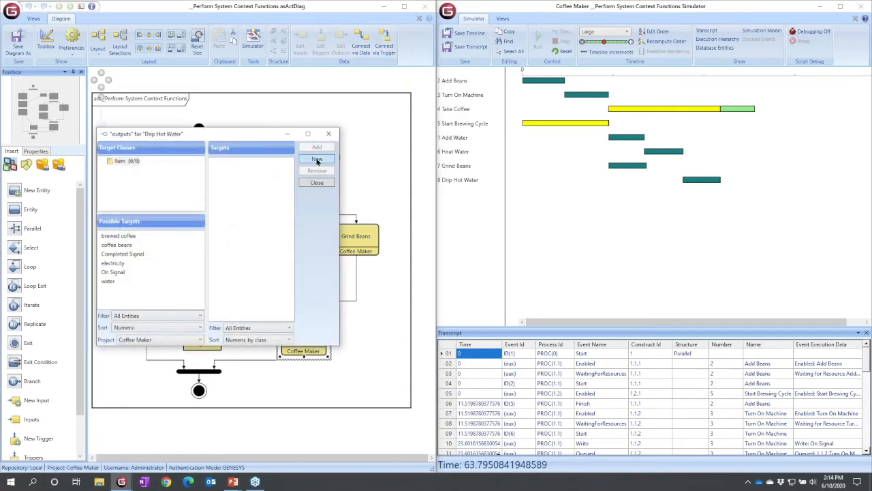
left_click(317, 159)
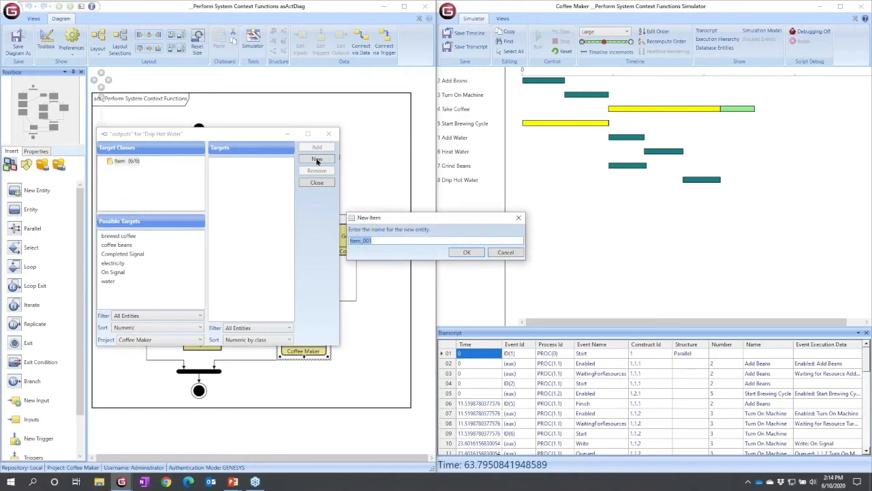
type("Bad Trigger")
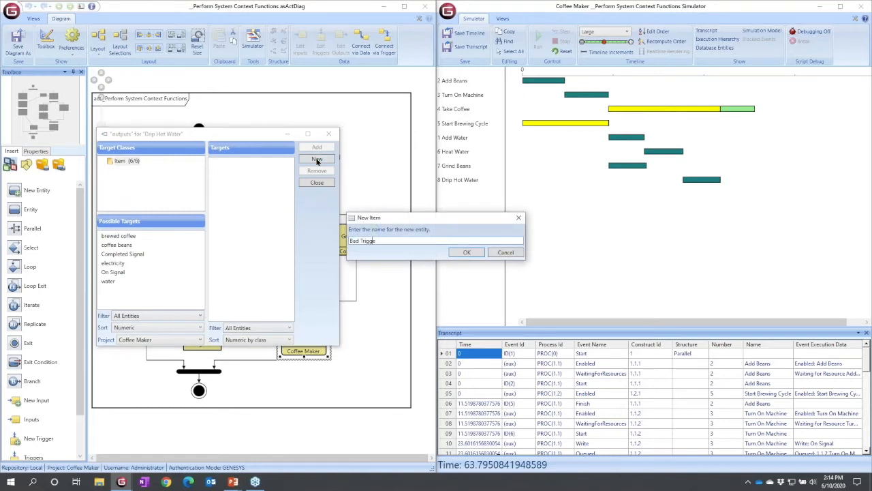
left_click(467, 252)
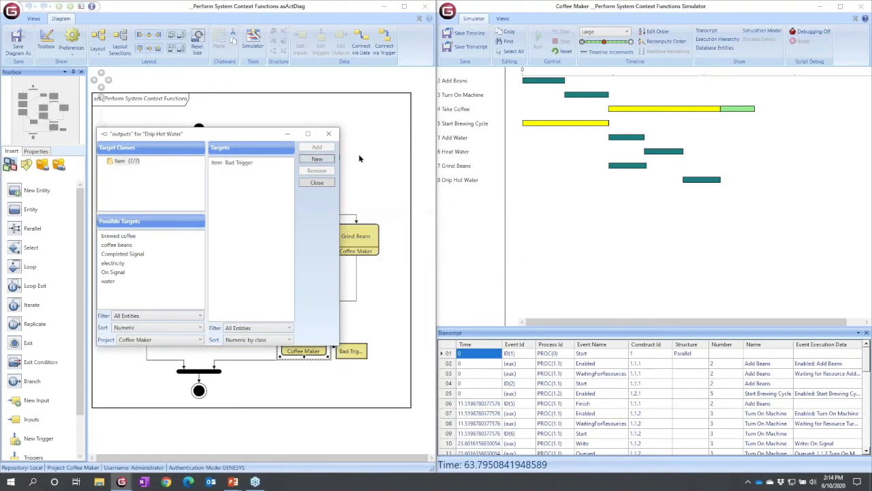
left_click(316, 182)
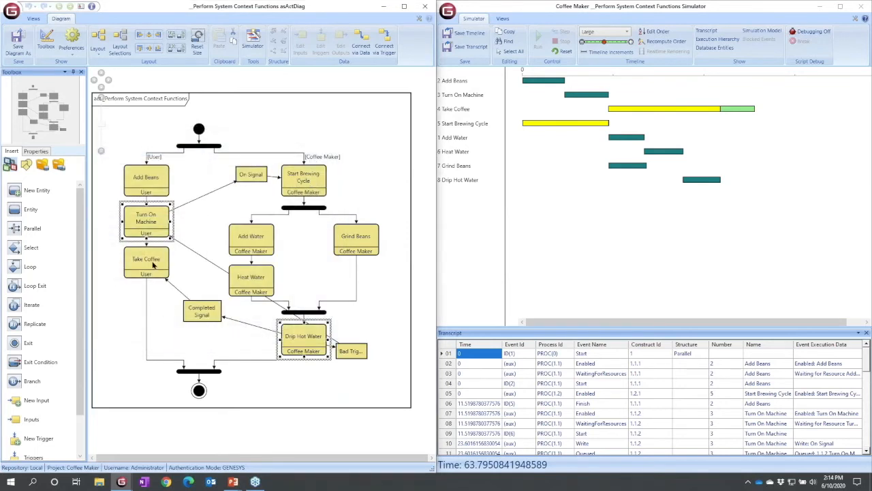
- Reposition Take Coffee, Bad Trigger and Completed Signal to tidy the diagram
left_click_drag(146, 259, 146, 334)
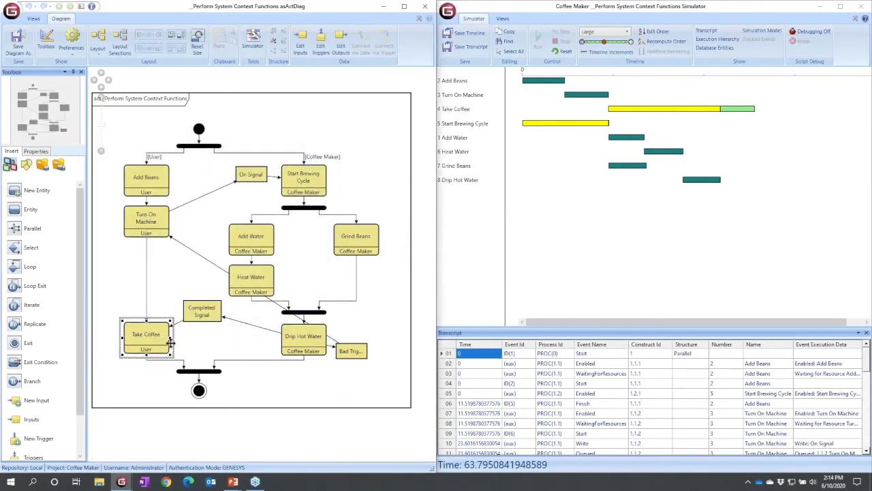
left_click_drag(351, 350, 184, 245)
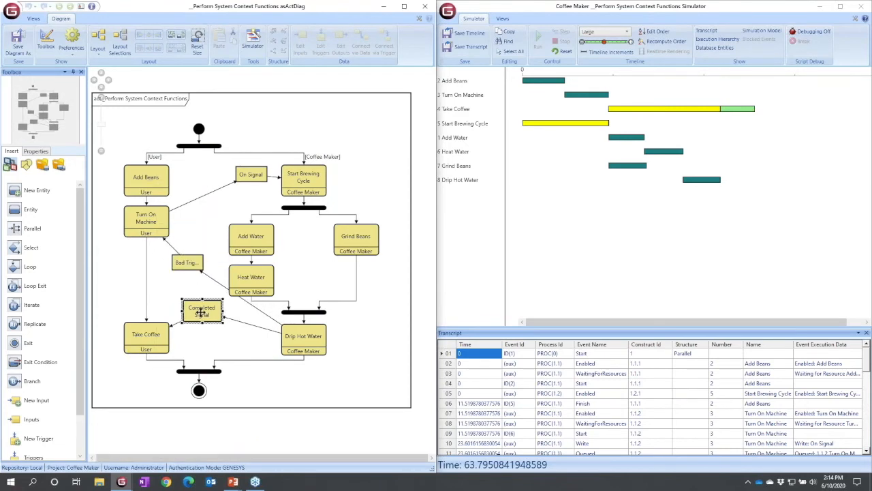
left_click_drag(202, 311, 218, 342)
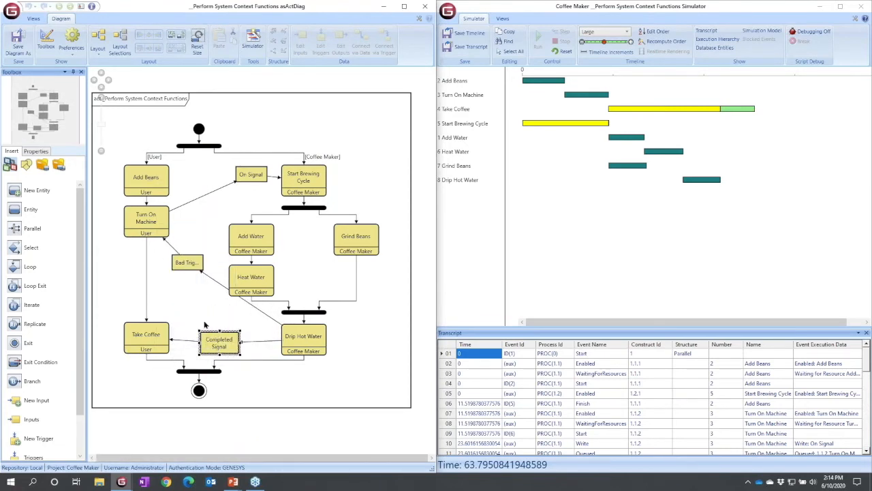
mouse_move(191, 303)
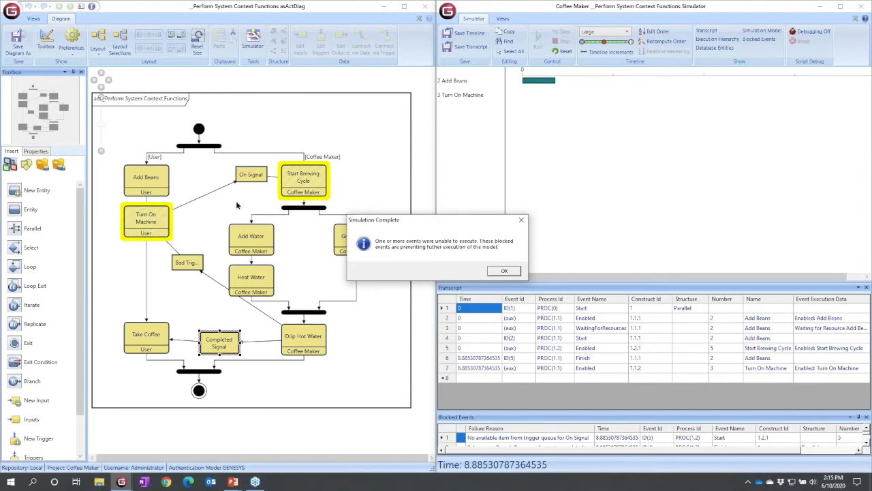
mouse_move(182, 220)
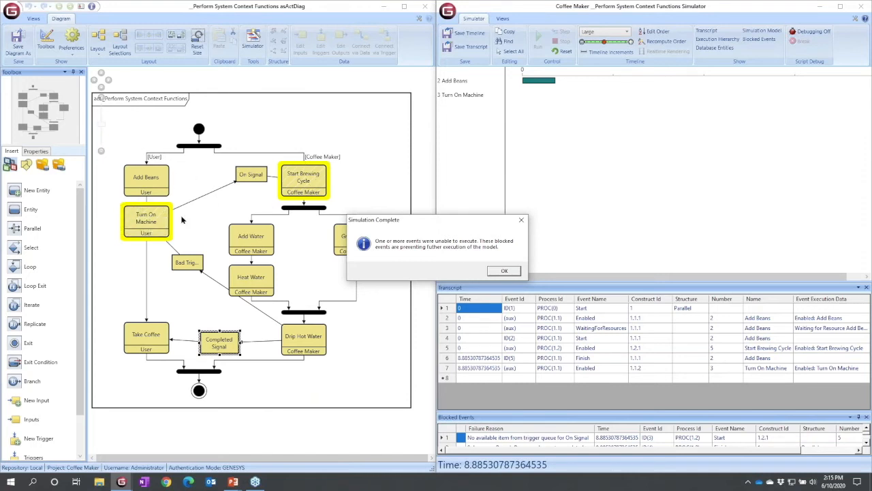
mouse_move(283, 188)
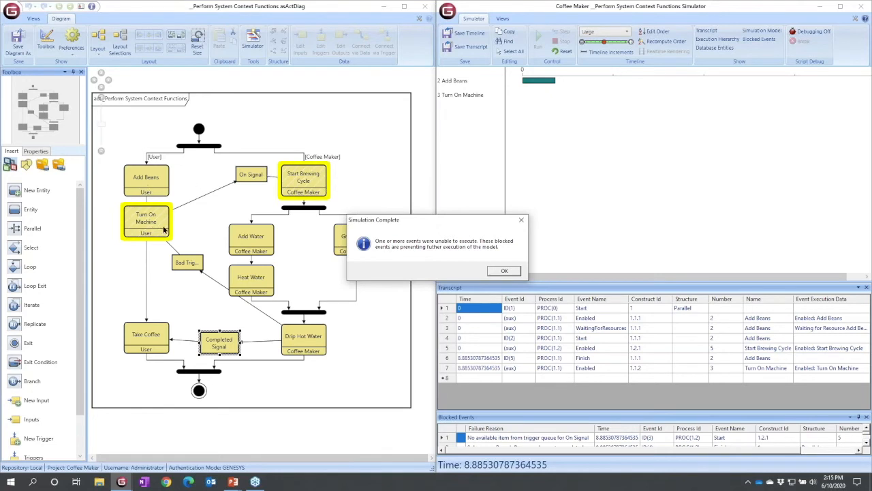
mouse_move(145, 218)
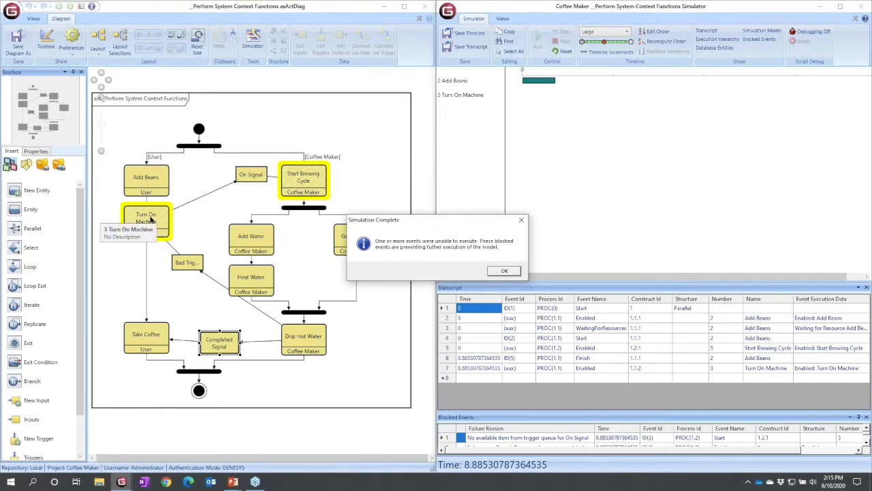
mouse_move(568, 236)
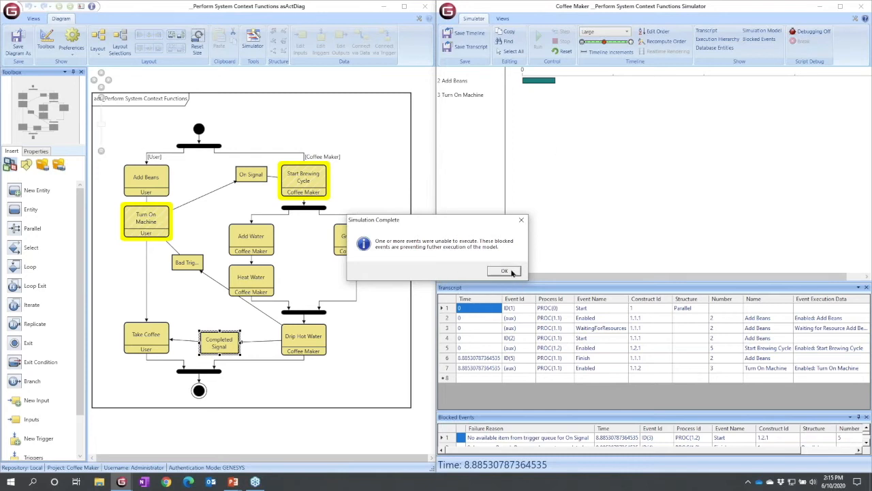
- Dismiss the blocked-events message after the simulation halts at 8.885
left_click(504, 270)
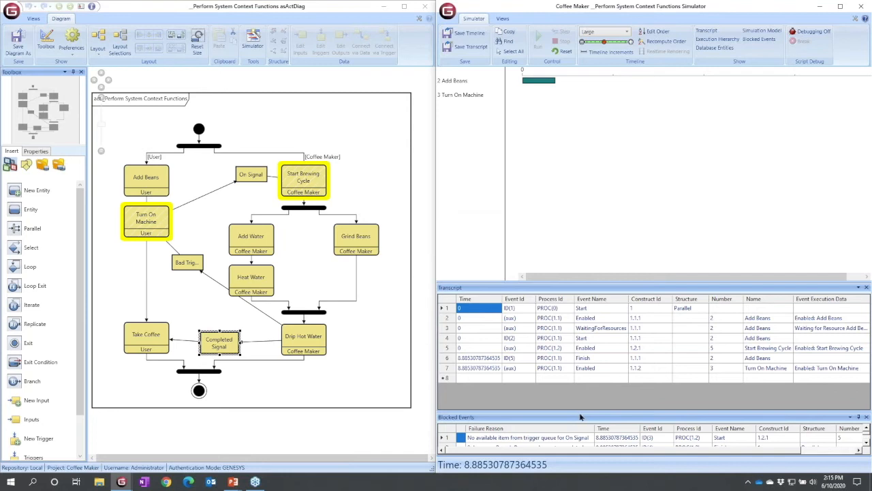
mouse_move(520, 405)
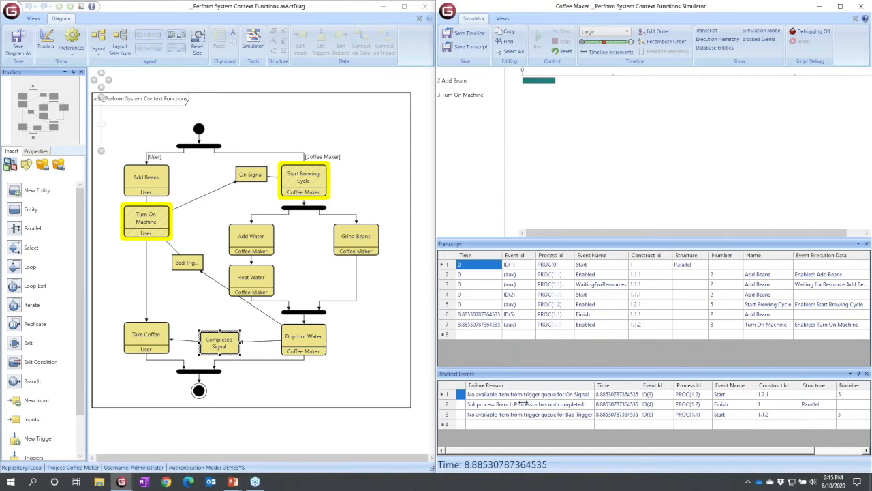
mouse_move(247, 188)
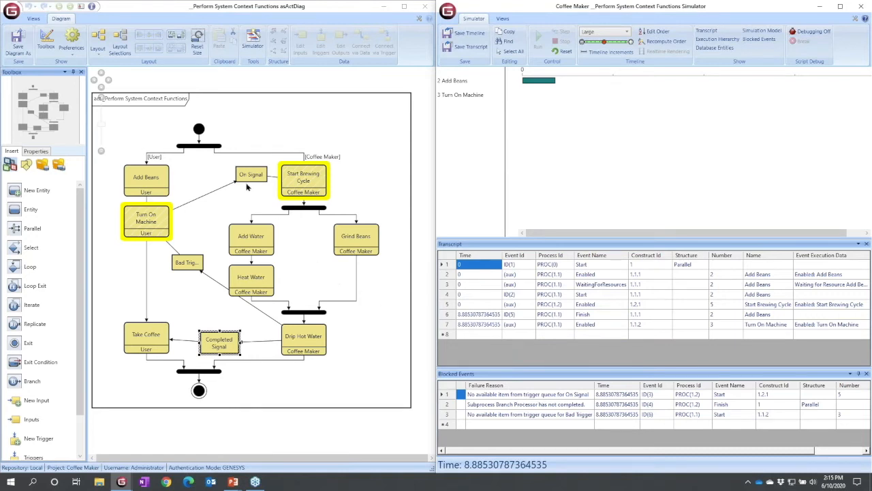
mouse_move(269, 187)
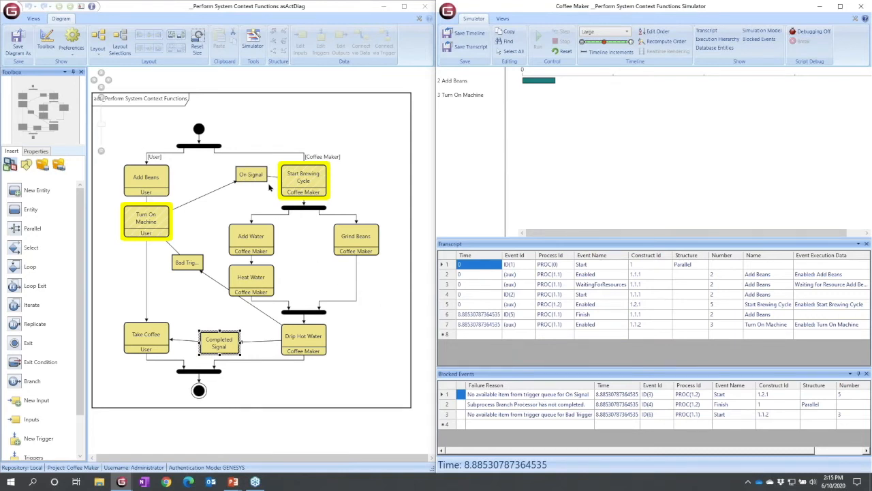
mouse_move(320, 167)
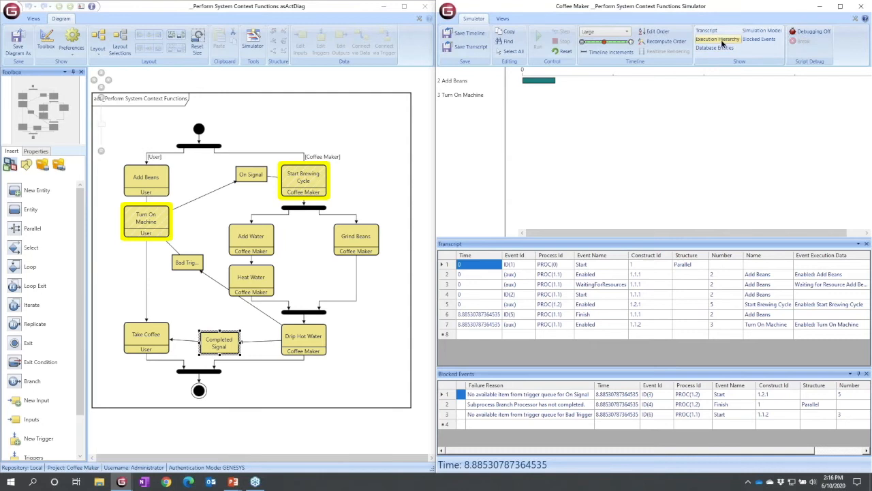
- Open the Execution Hierarchy and fully expand the 0 Branch node with its User and Coffee Maker branches
left_click(717, 39)
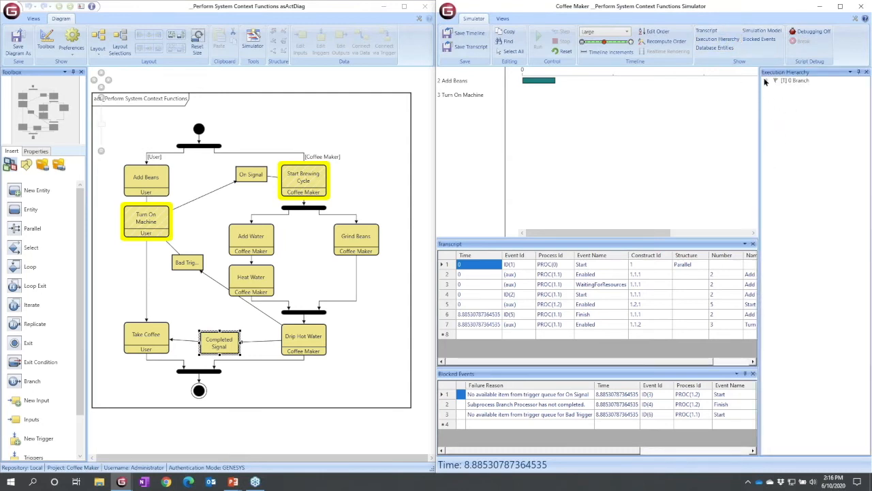
left_click(775, 80)
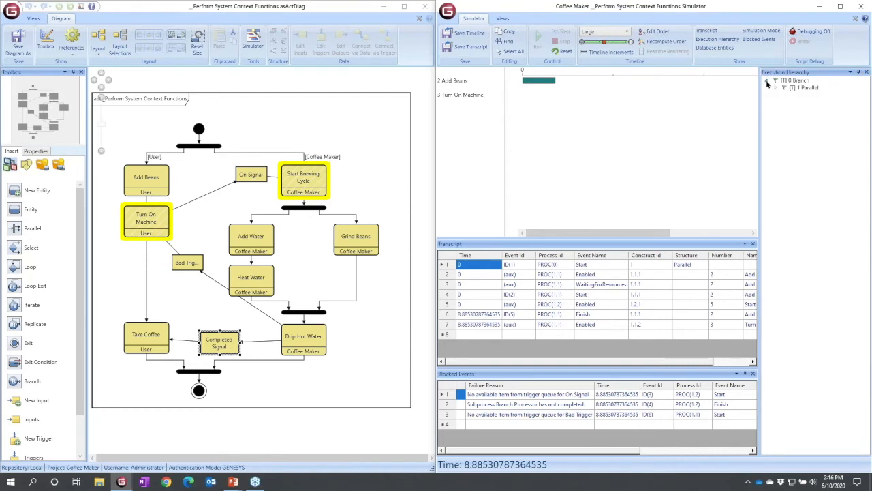
right_click(803, 83)
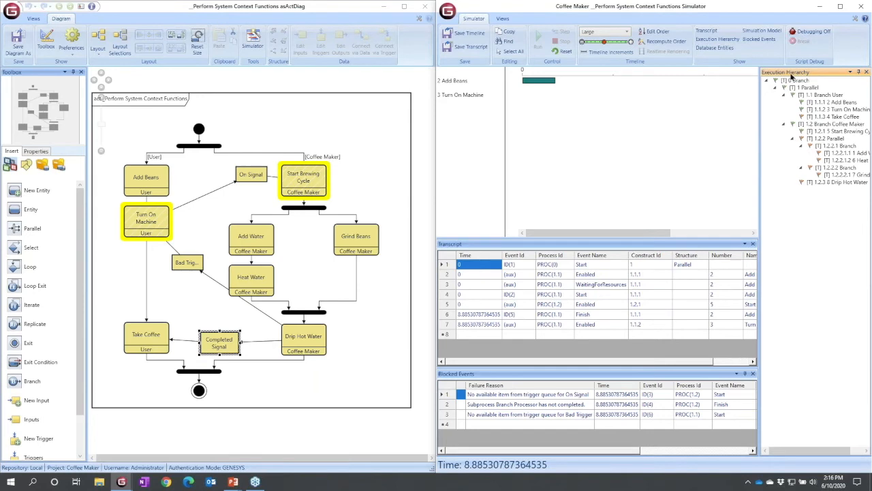
mouse_move(830, 182)
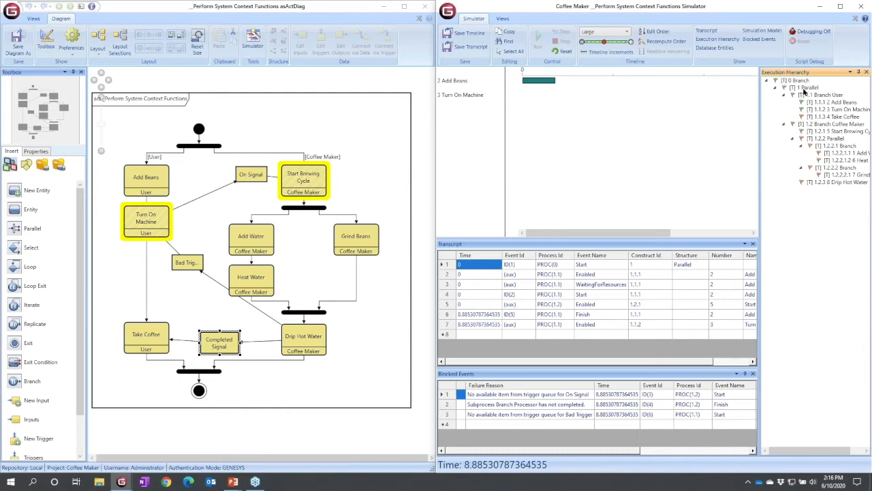
mouse_move(817, 126)
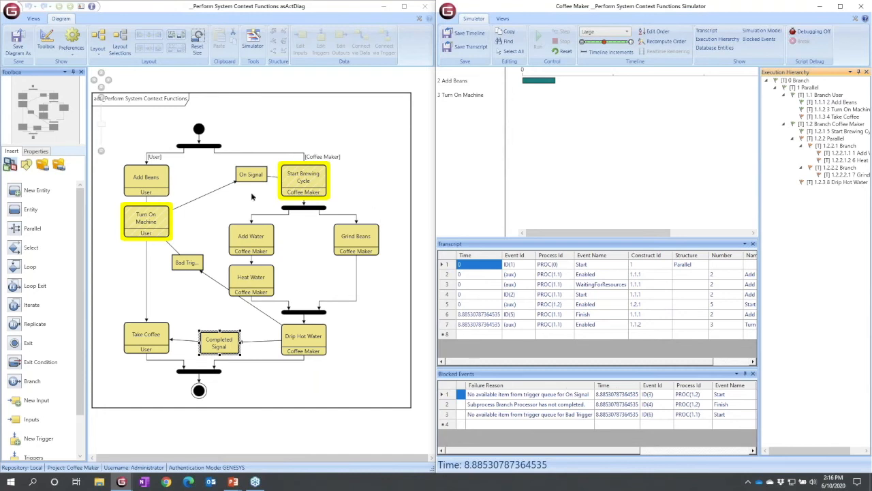
mouse_move(310, 180)
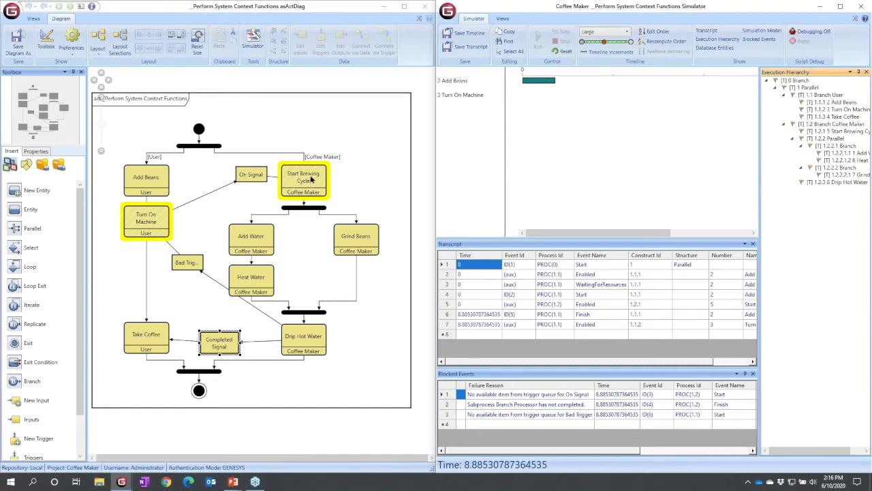
mouse_move(193, 253)
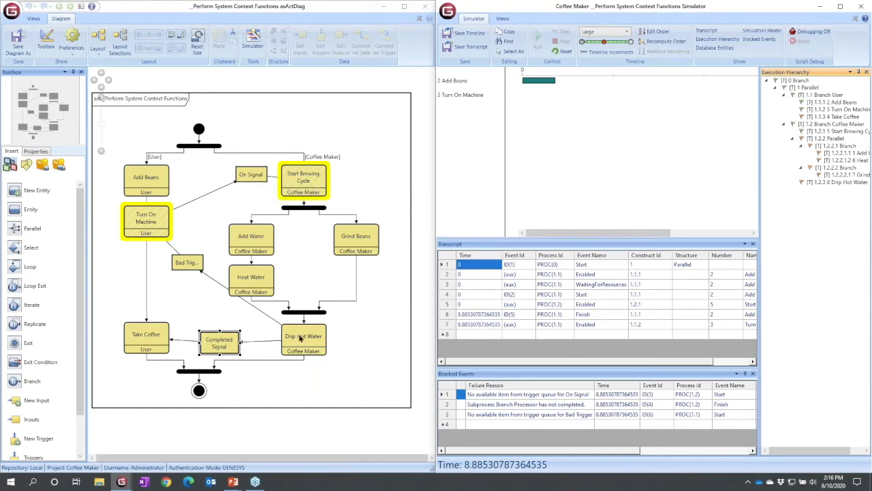
mouse_move(164, 233)
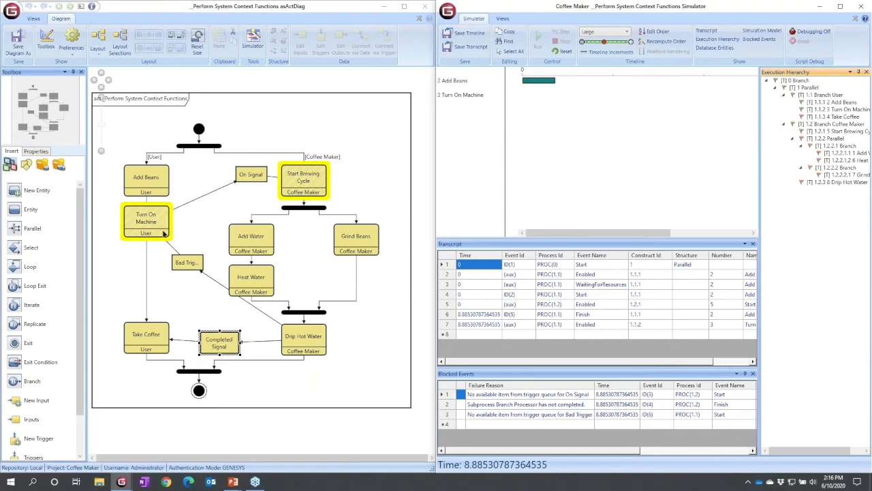
mouse_move(214, 189)
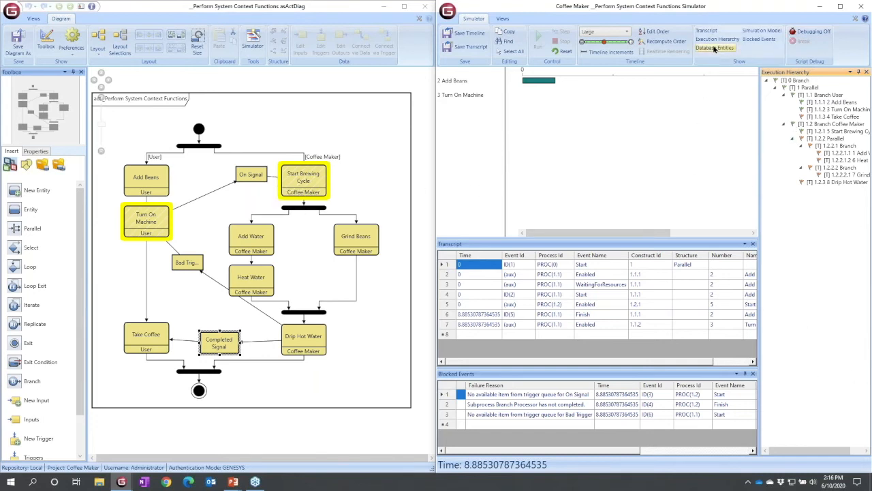
- Show Database Entities, go to Items, and tick On Signal alongside Completed Signal
left_click(717, 48)
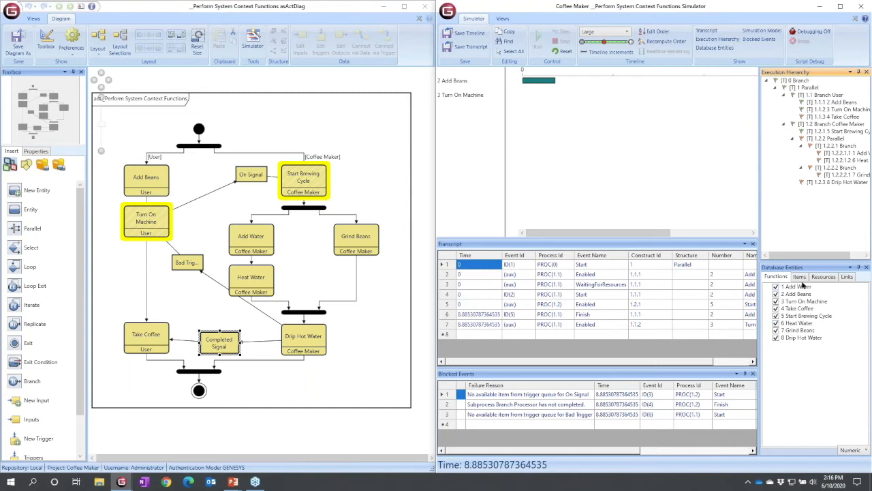
mouse_move(801, 286)
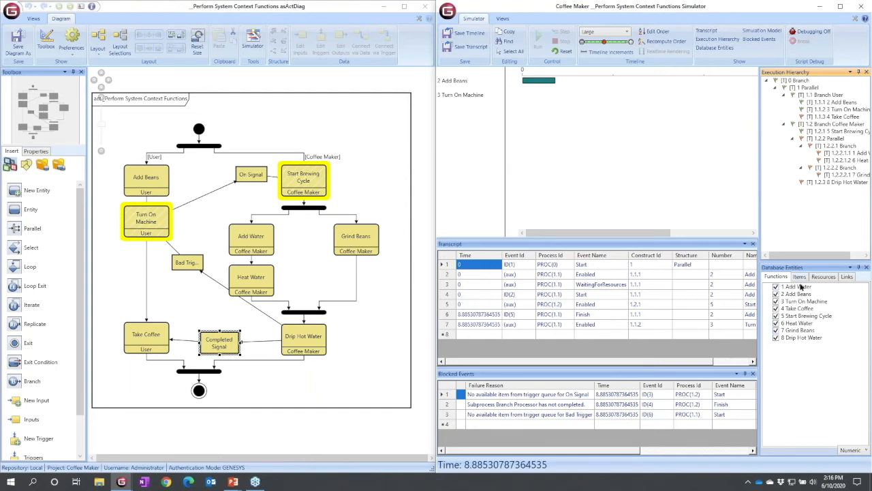
left_click(799, 276)
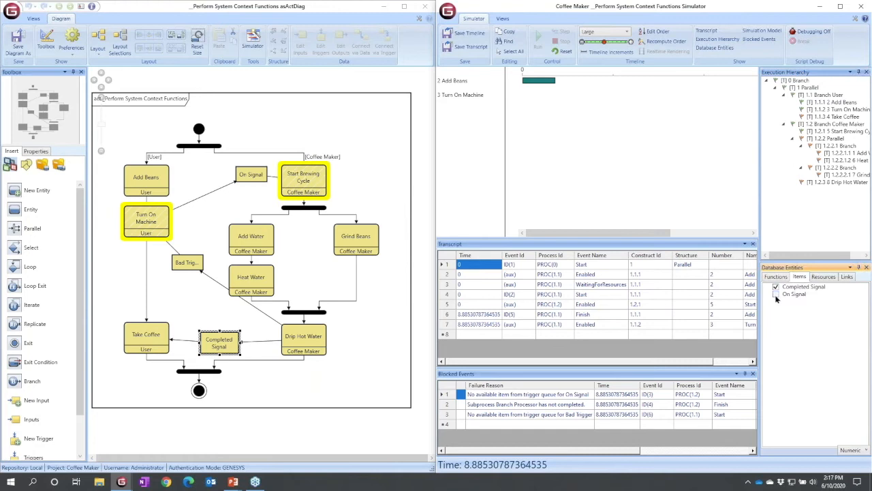
left_click(775, 293)
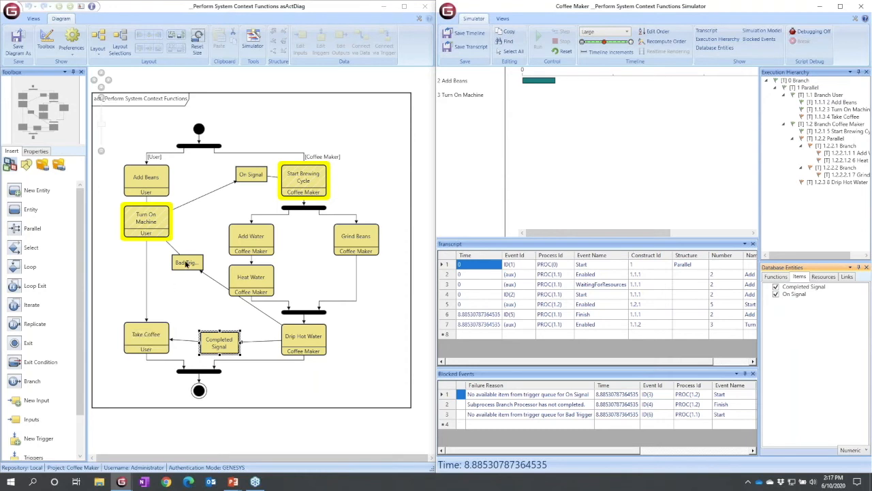
- Delete the Bad Trigger node and reset the simulator to time zero
left_click(187, 262)
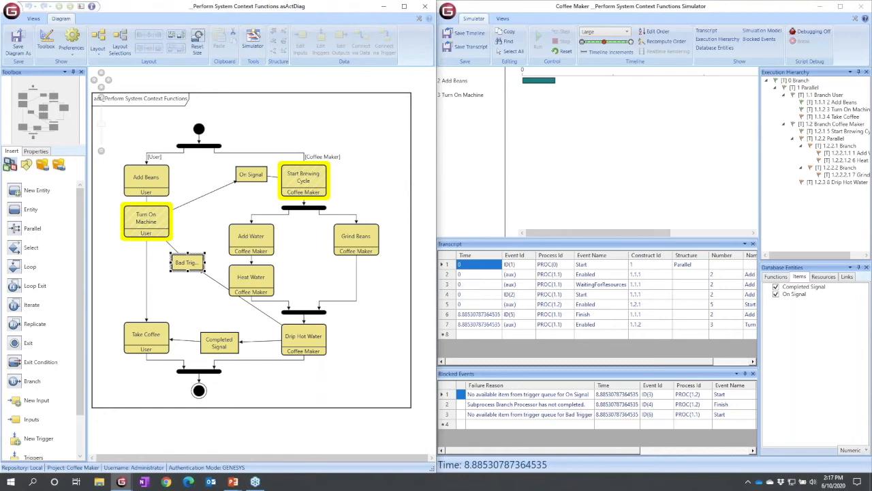
mouse_move(189, 262)
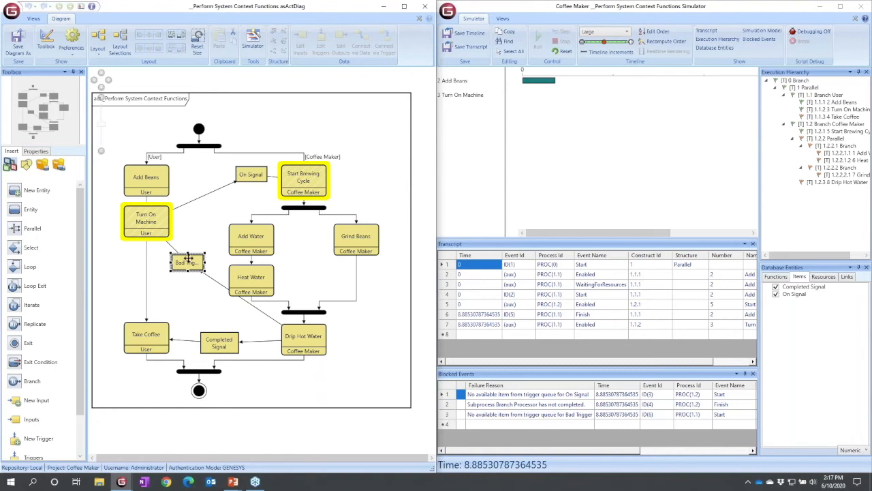
right_click(187, 263)
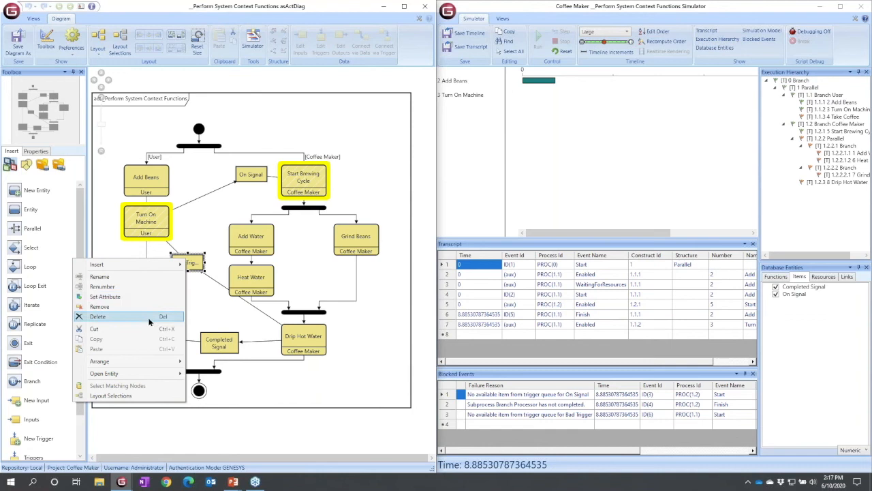
left_click(98, 316)
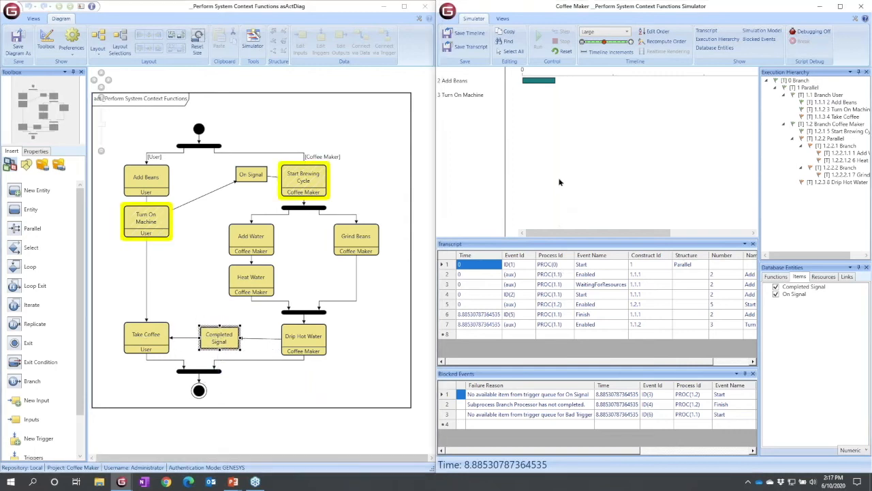
left_click(565, 42)
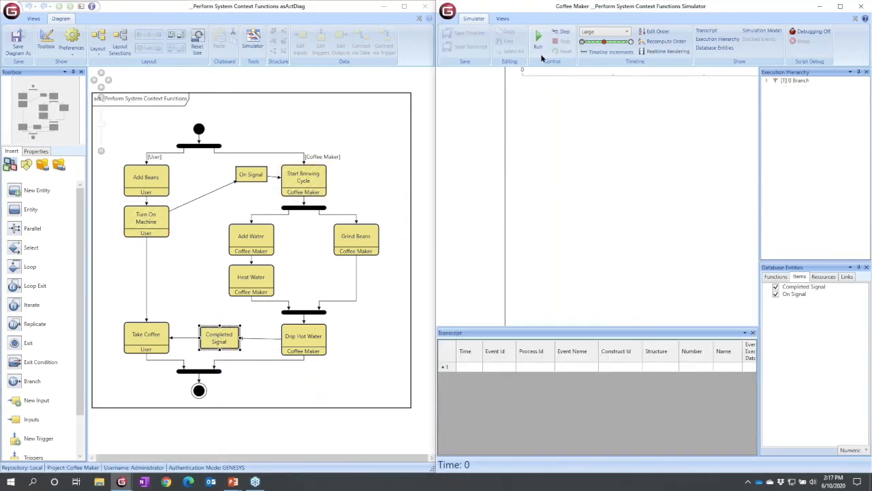
left_click(538, 36)
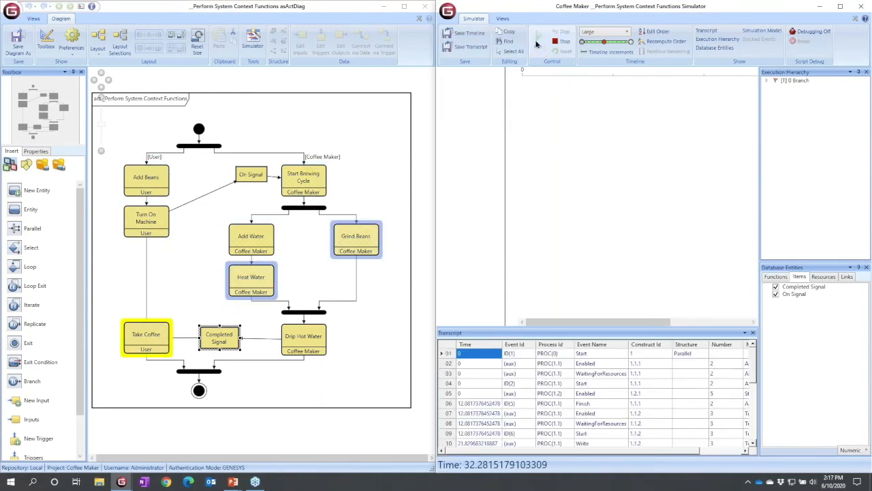
left_click(539, 41)
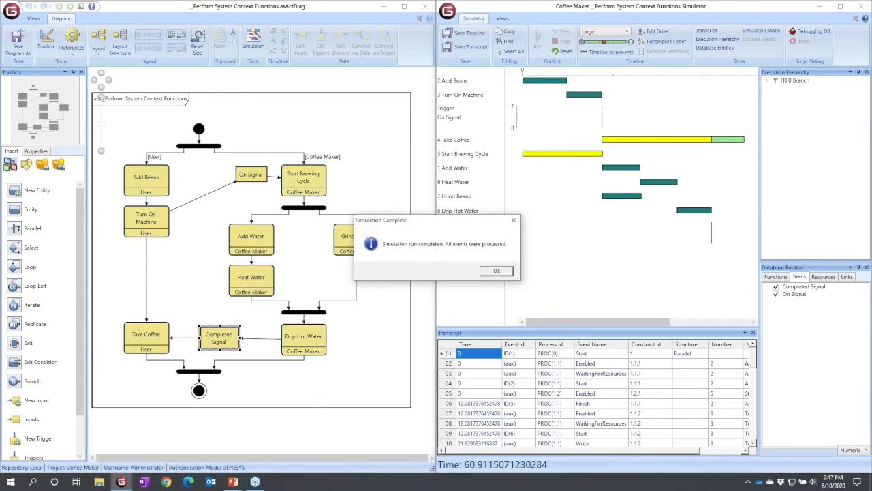
left_click(496, 270)
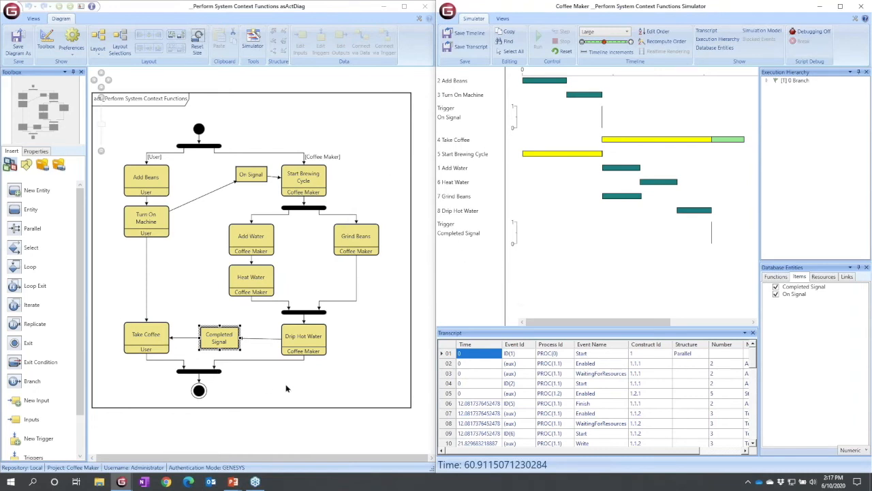
mouse_move(295, 263)
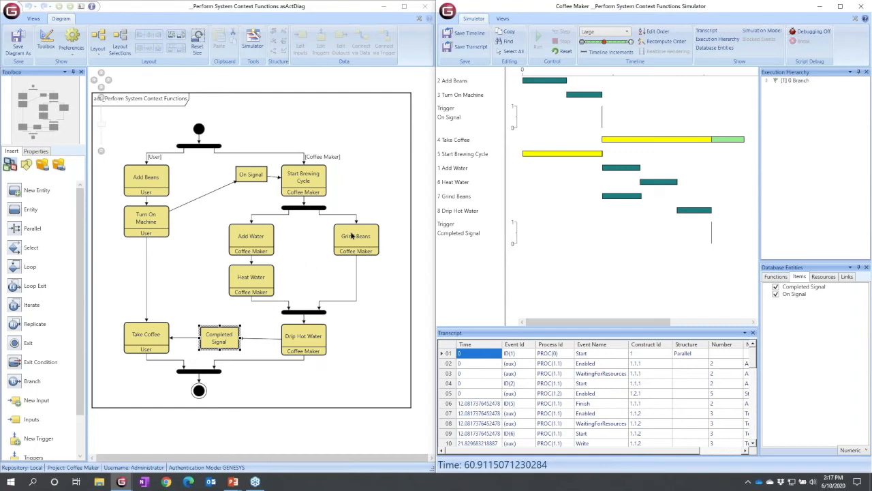
mouse_move(355, 227)
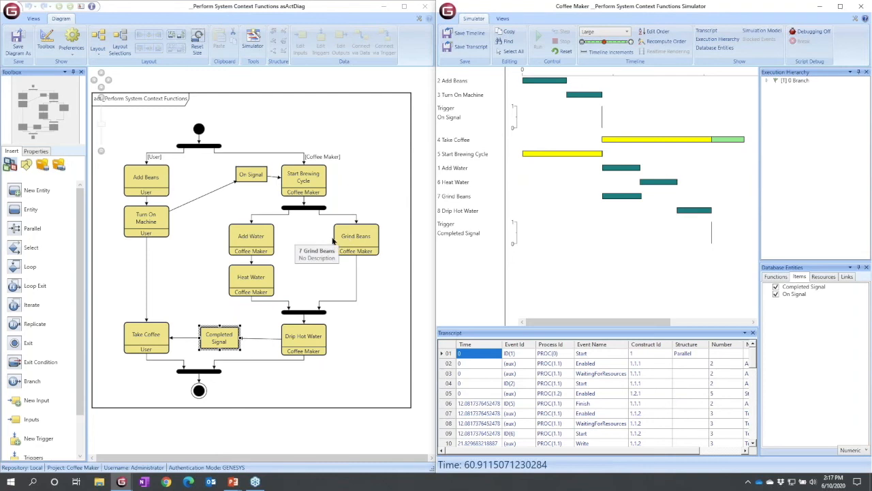
mouse_move(358, 254)
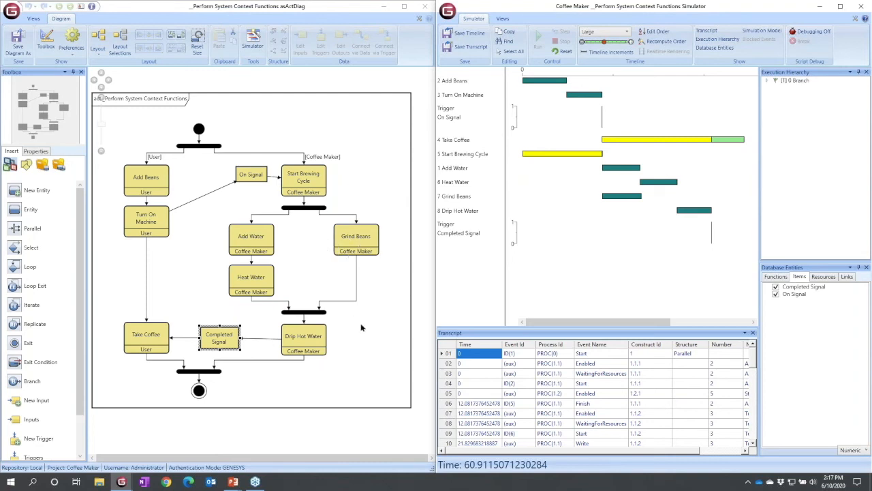
left_click(355, 239)
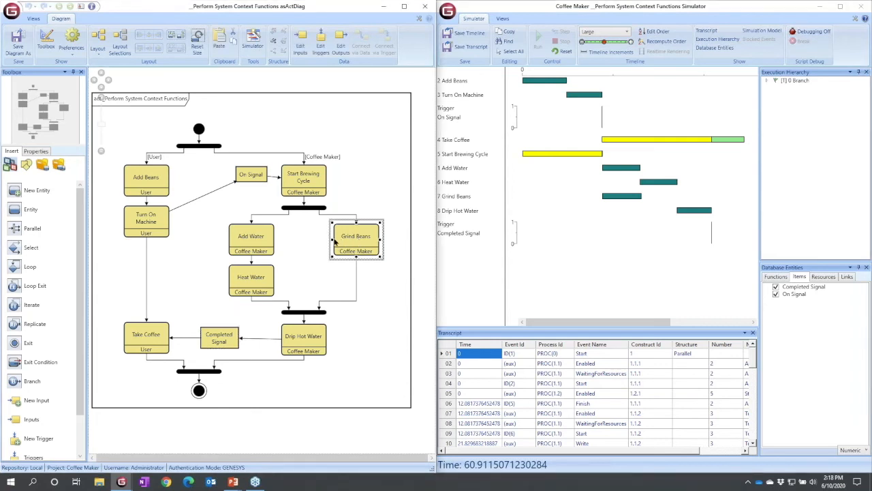
- Decompose Grind Beans into a new diagram with Start, Grind and Stop functions in sequence
double_click(356, 242)
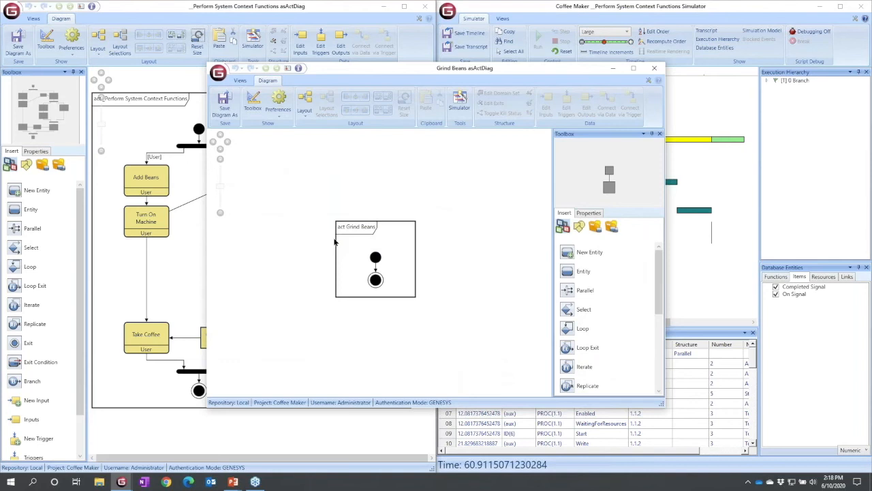
mouse_move(288, 235)
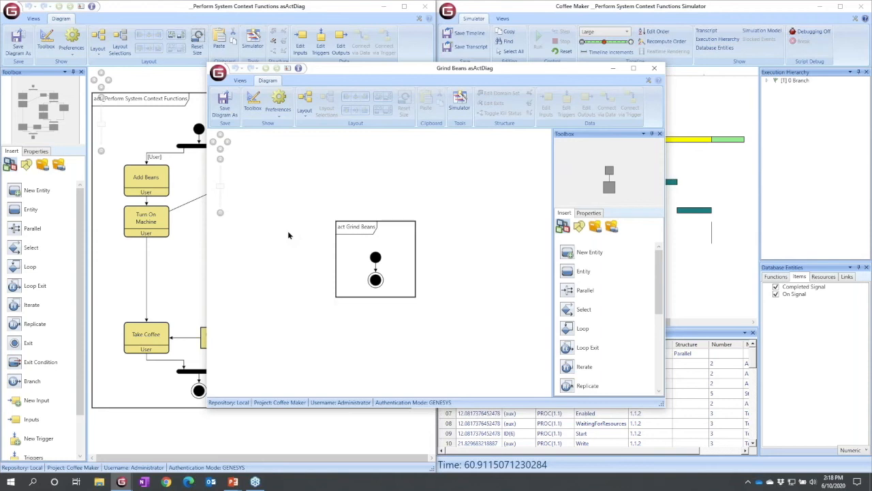
mouse_move(596, 252)
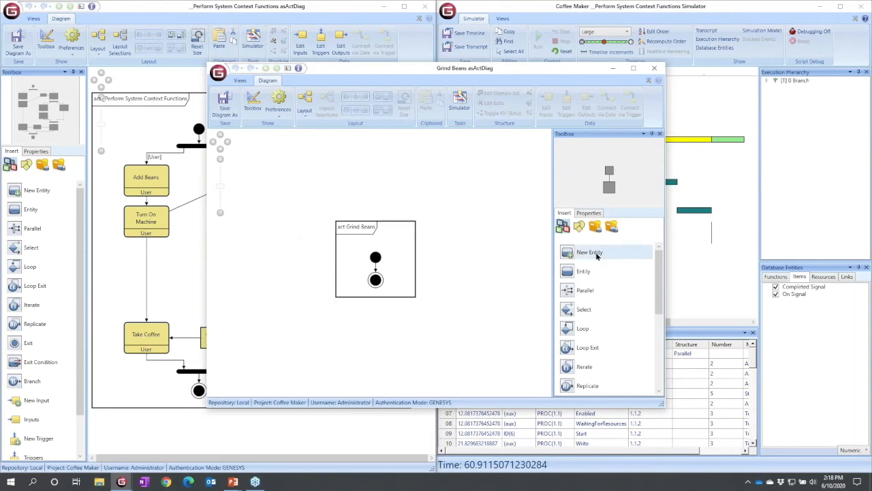
left_click(590, 252)
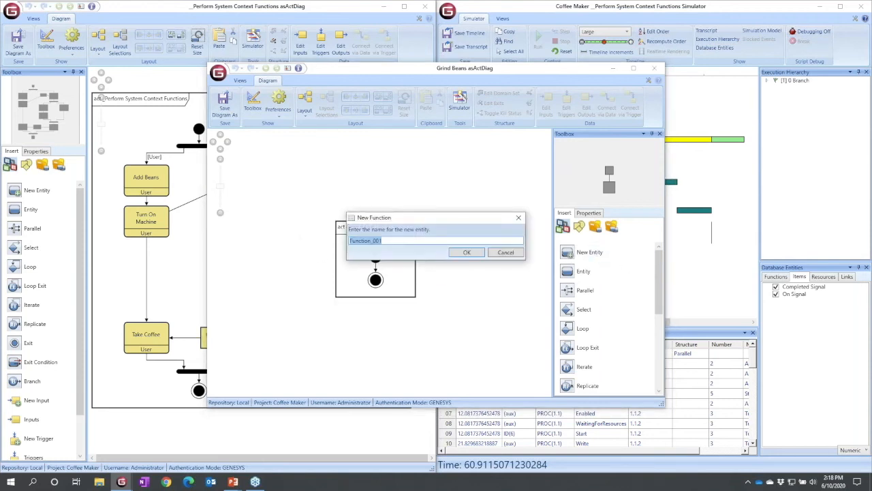
left_click(467, 252)
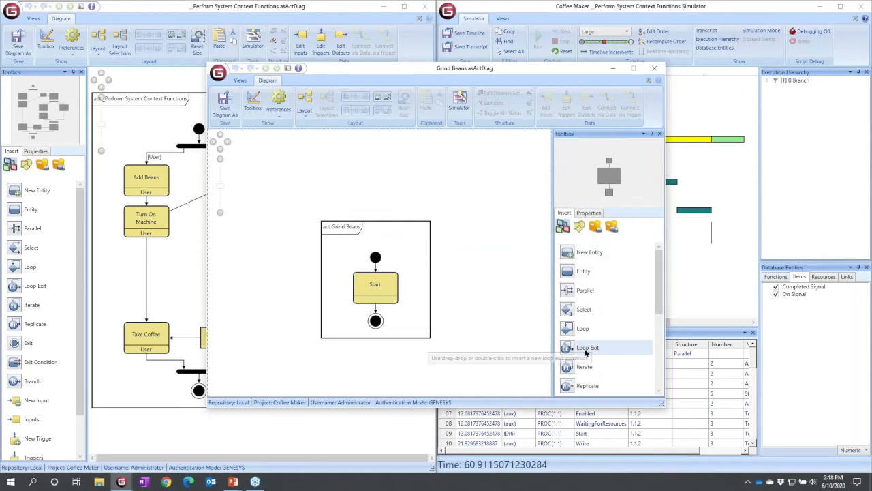
mouse_move(732, 276)
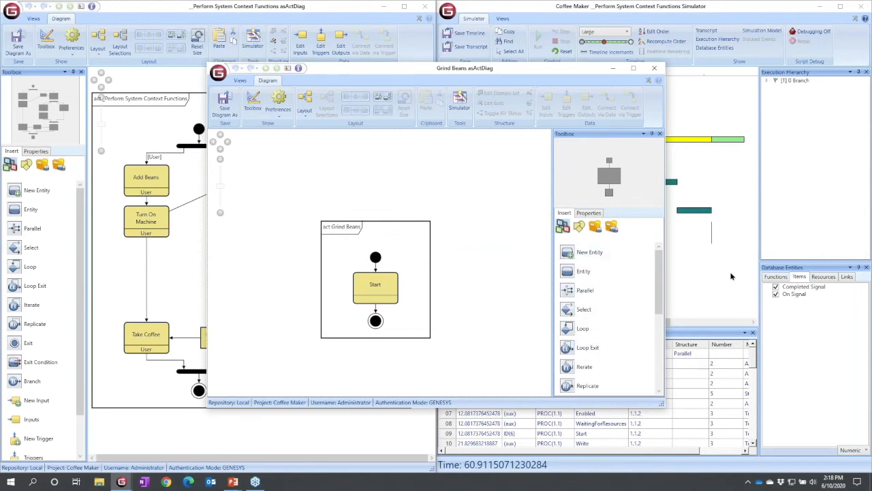
mouse_move(590, 252)
type("Gri")
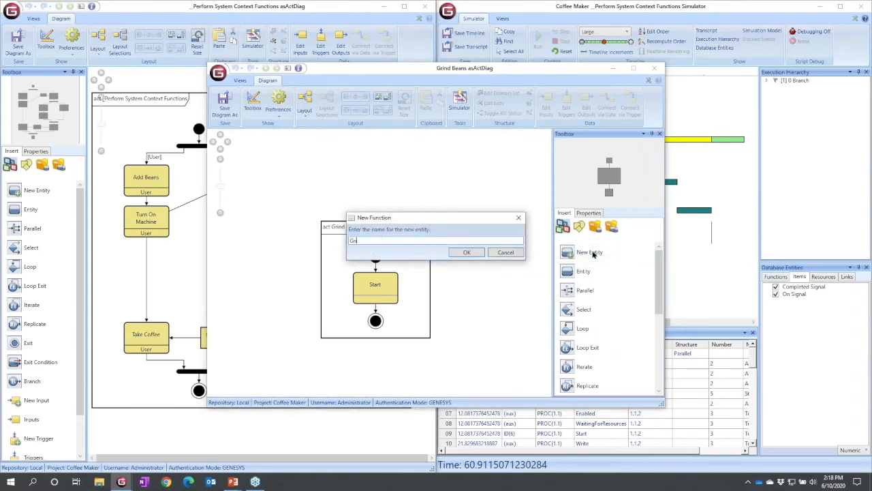
left_click(467, 252)
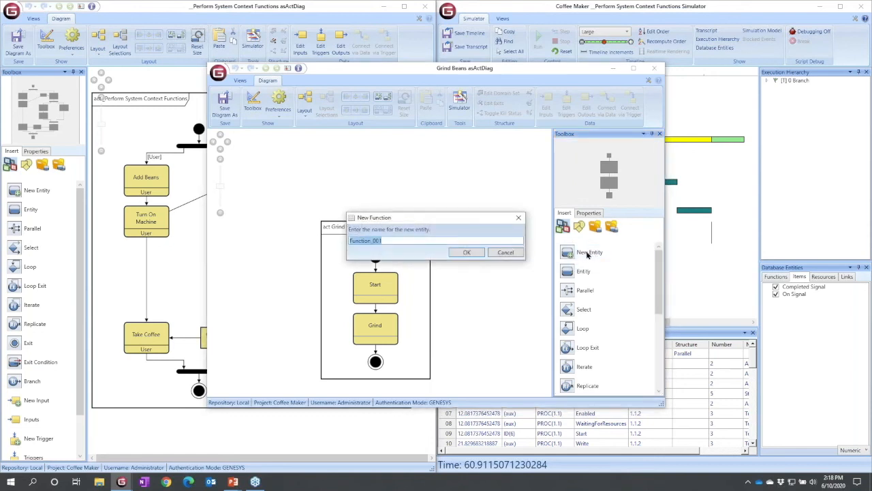
left_click(467, 252)
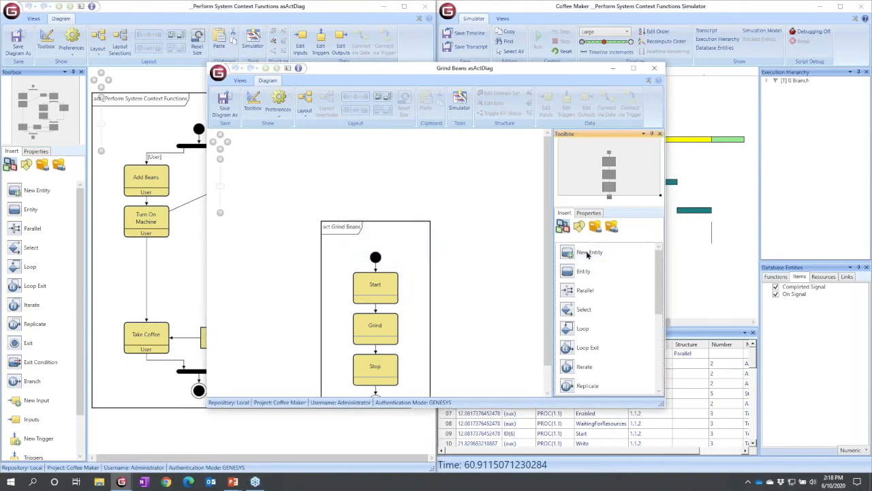
mouse_move(589, 251)
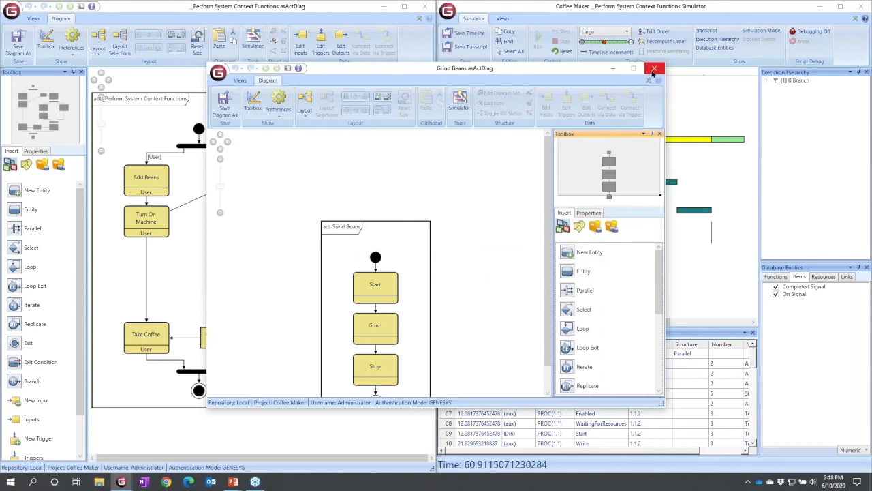
- Close the Grind Beans diagram, then reset and re-run the simulation to completion at 73.35
left_click(654, 68)
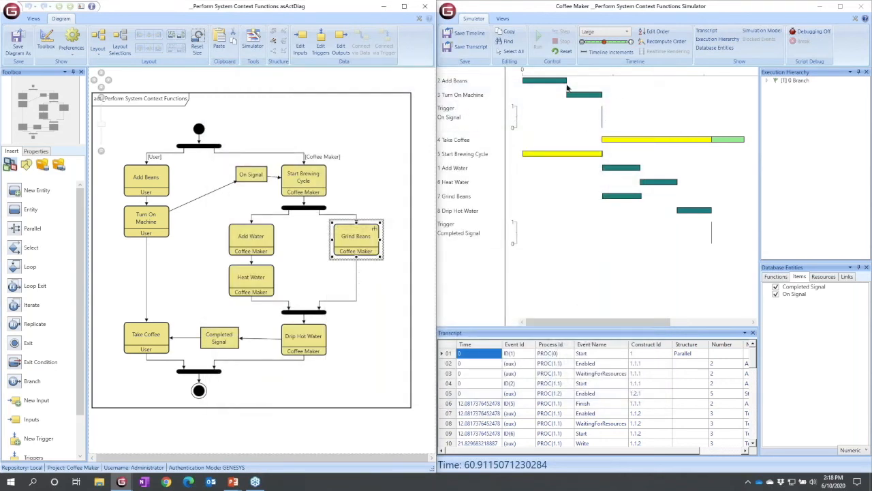
left_click(566, 41)
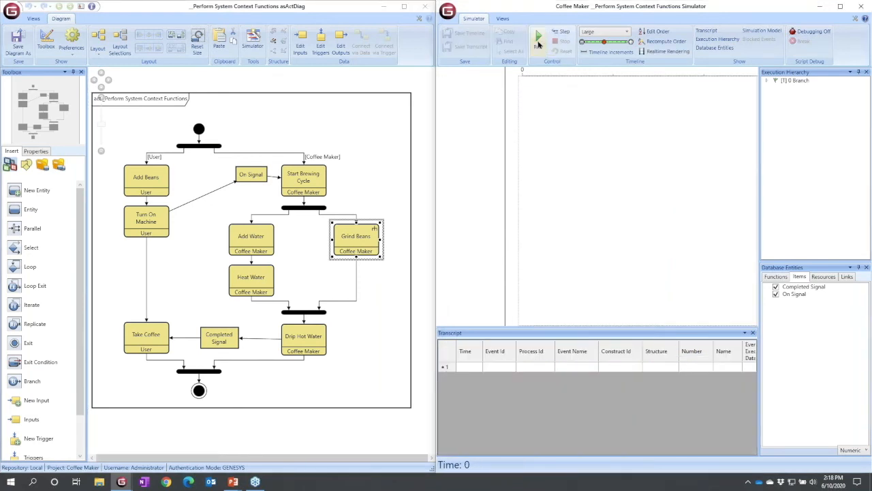
left_click(539, 35)
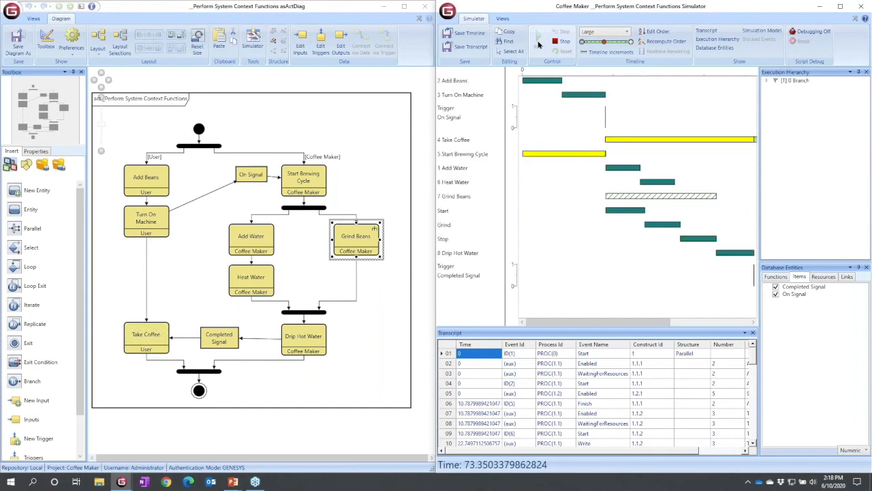
left_click(538, 35)
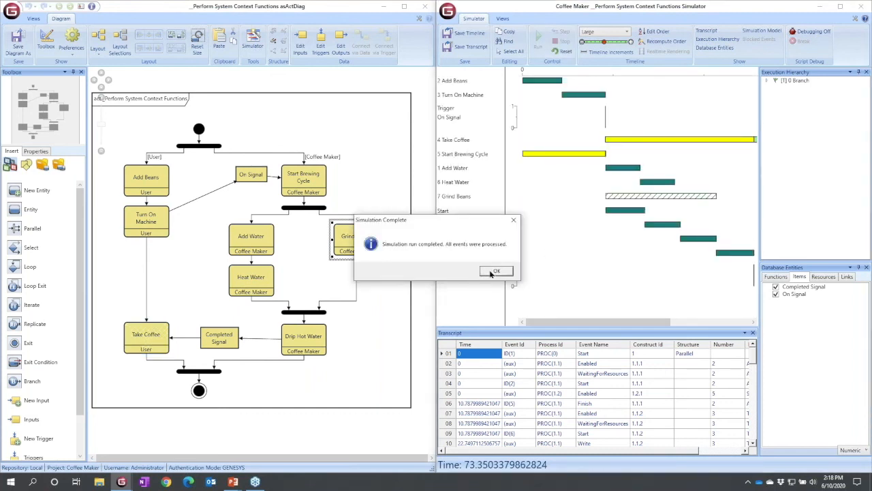
left_click(496, 271)
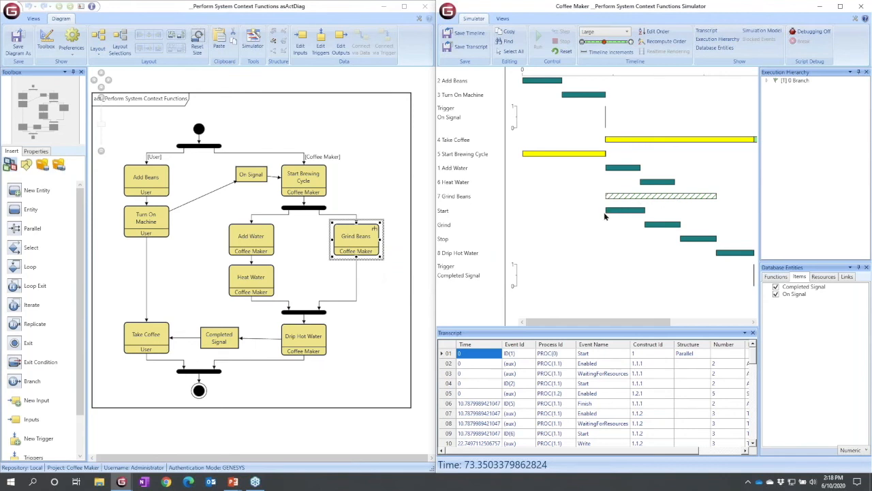
mouse_move(672, 233)
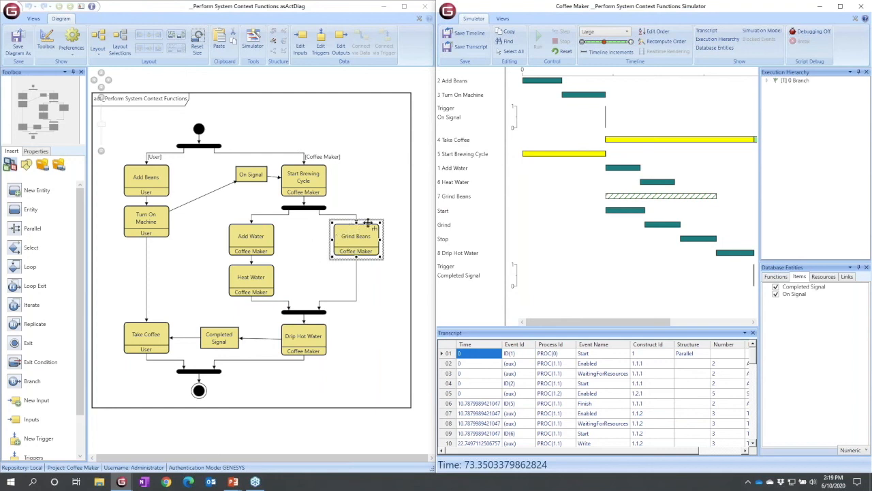
mouse_move(356, 236)
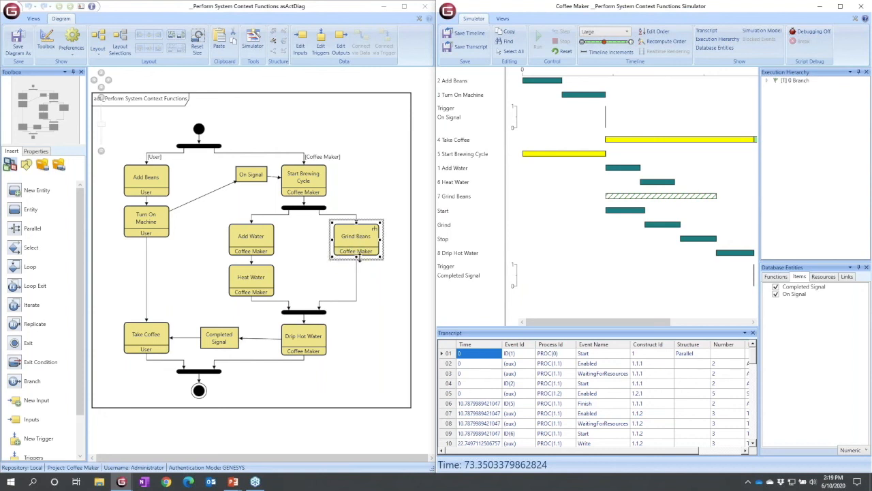
mouse_move(356, 246)
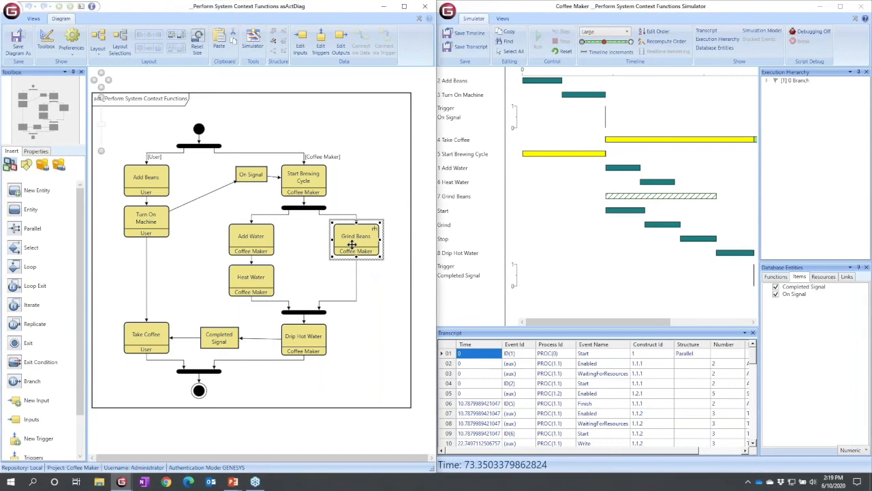
- Set Execute Decomposition to False in Grind Beans' property sheet and close it
double_click(355, 239)
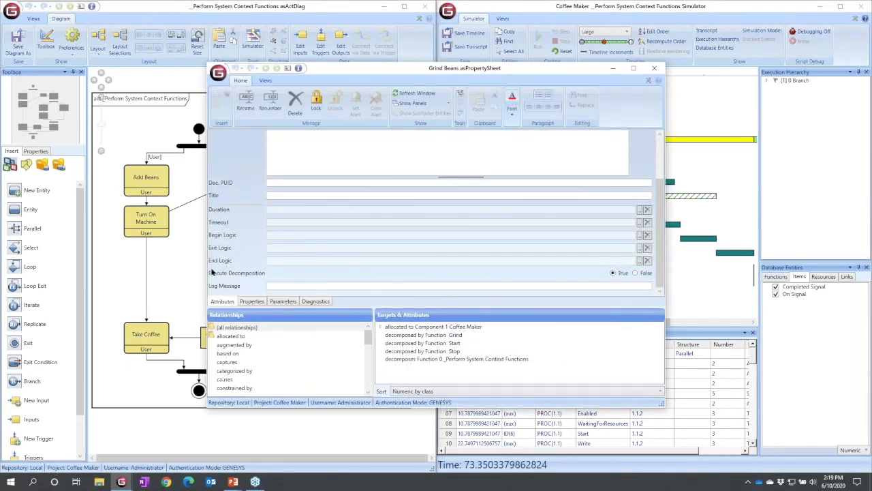
mouse_move(242, 278)
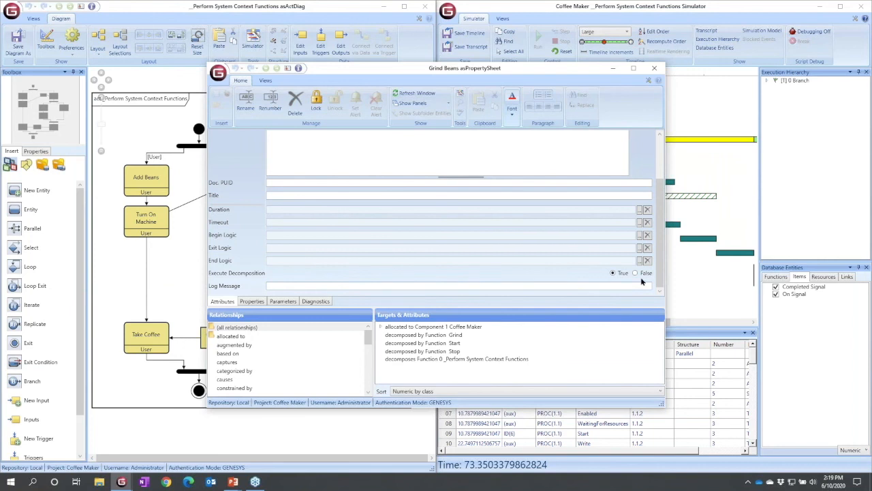
left_click(634, 272)
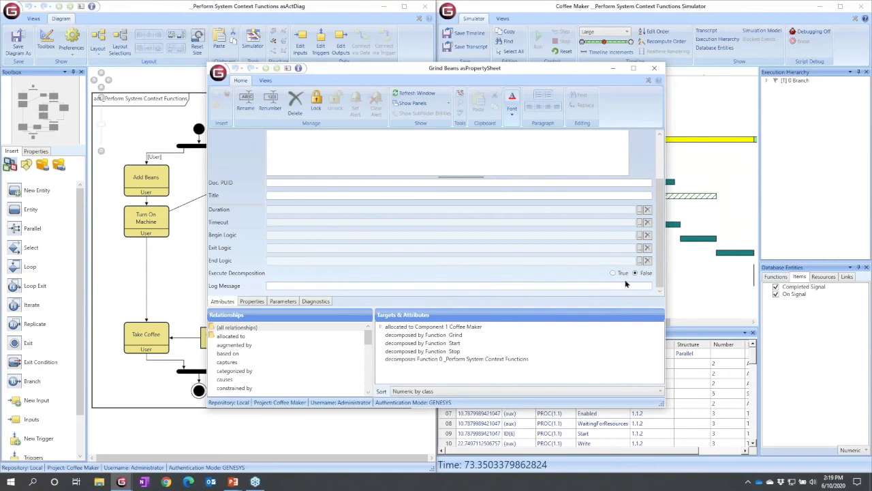
left_click(655, 67)
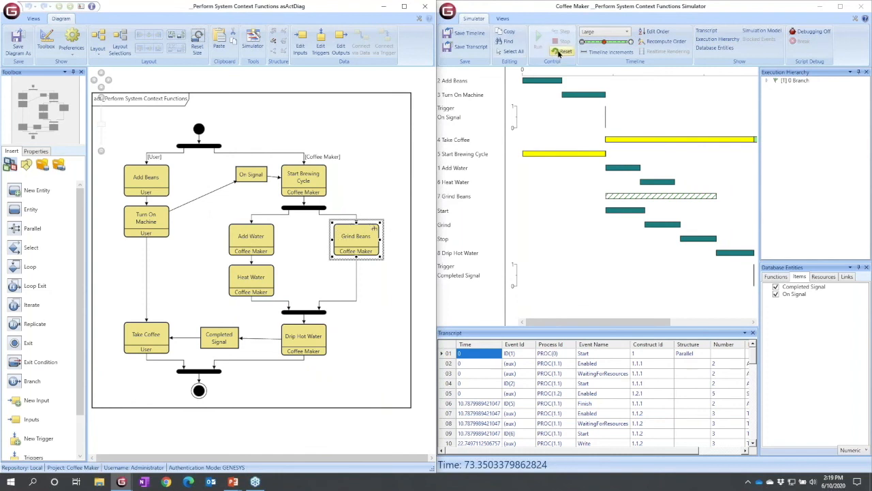
- Reset and re-run the simulation, ending at 60.29 with Grind Beans as one bar
left_click(562, 51)
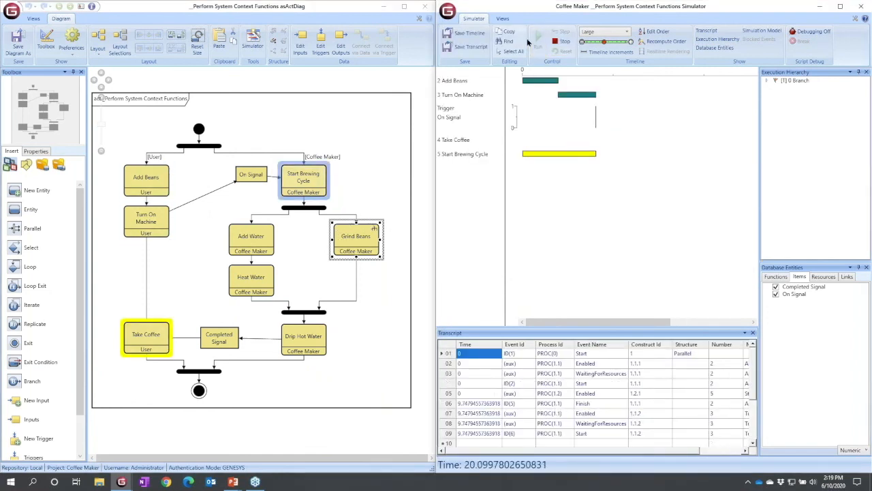
left_click(538, 41)
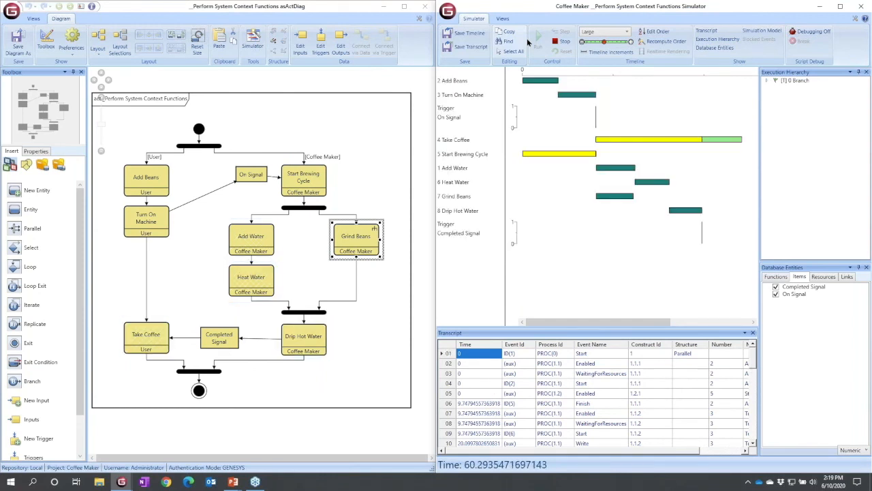
left_click(538, 37)
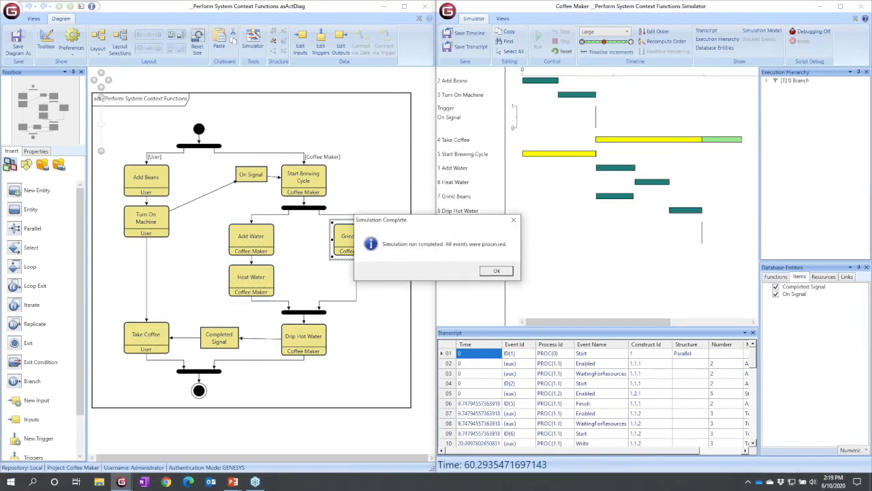
left_click(496, 270)
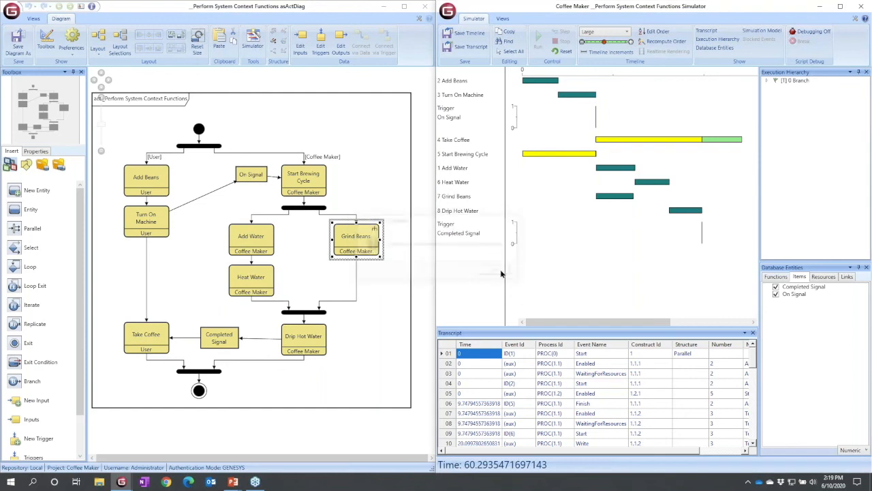